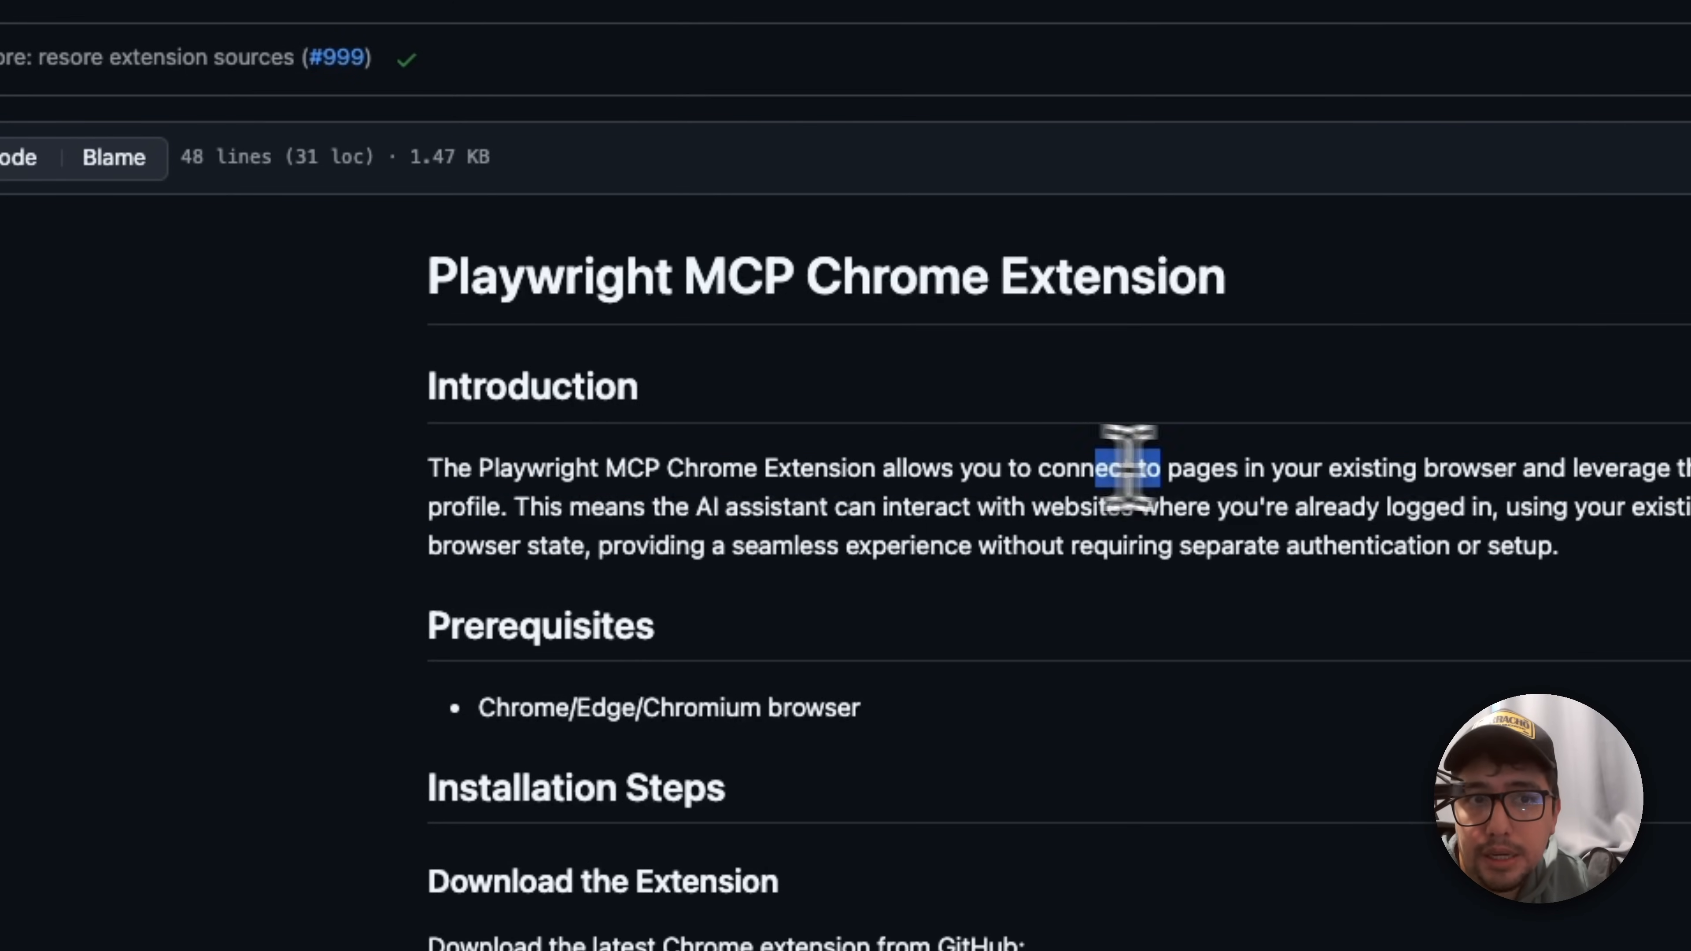
Step: Highlight the README introduction's phrases about connecting the MCP server to existing pages
{"action": "left_click_drag", "start_coordinate": [1128, 467], "coordinate": [993, 438]}
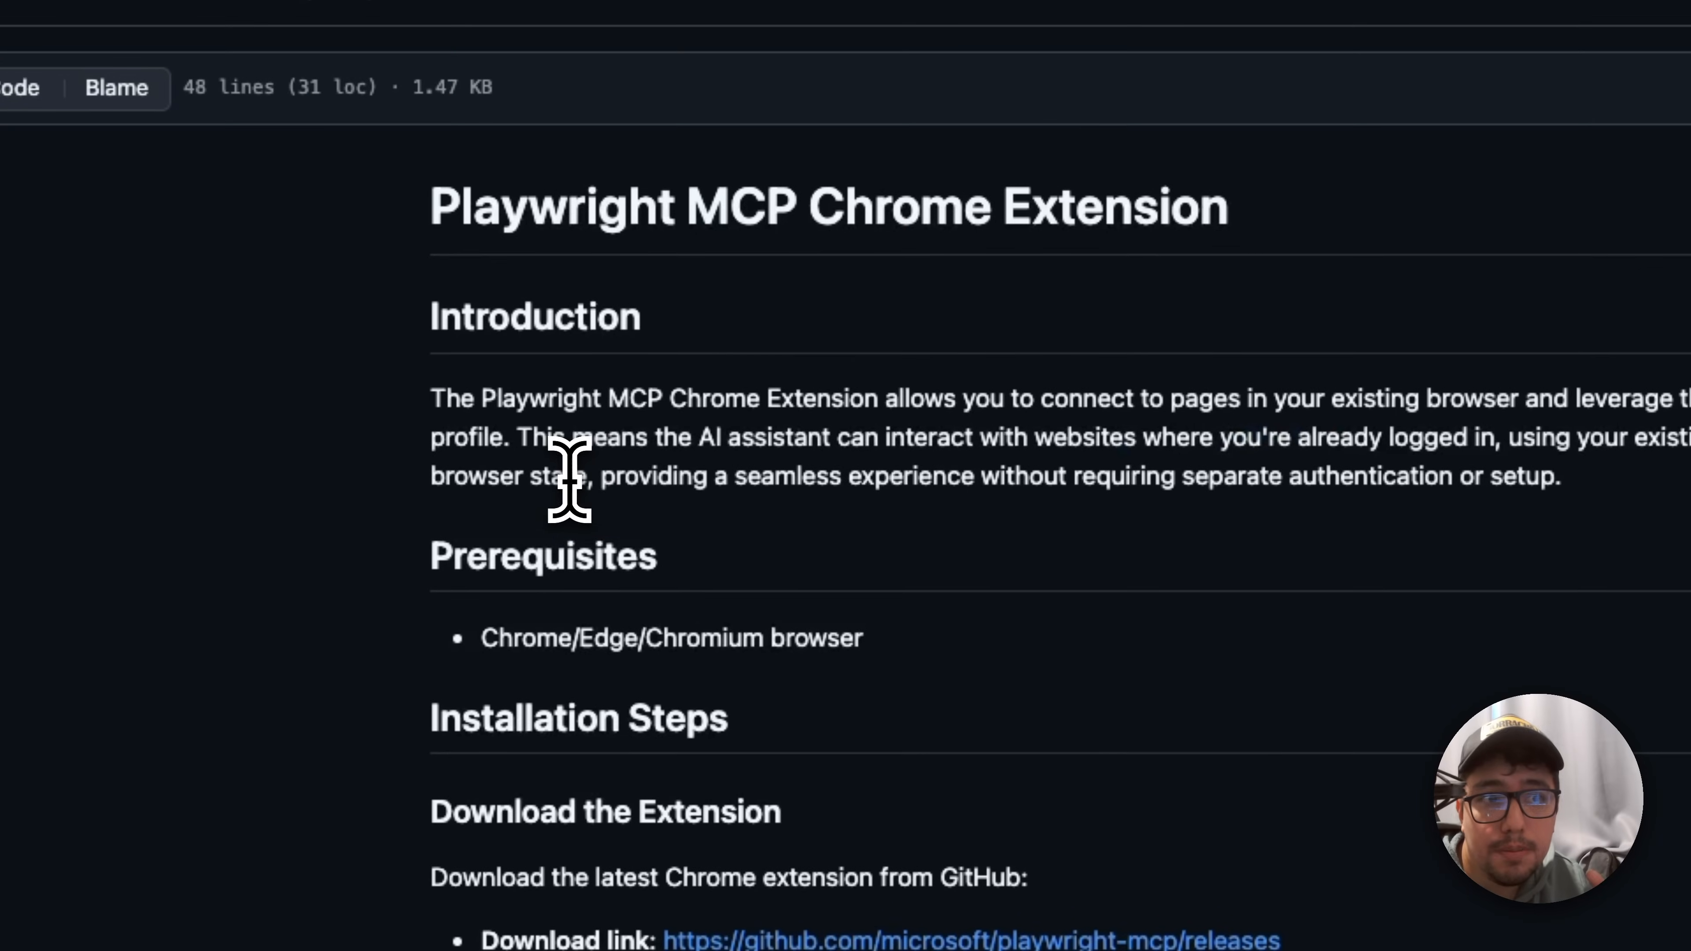
{"action": "left_click_drag", "start_coordinate": [577, 476], "coordinate": [1029, 476]}
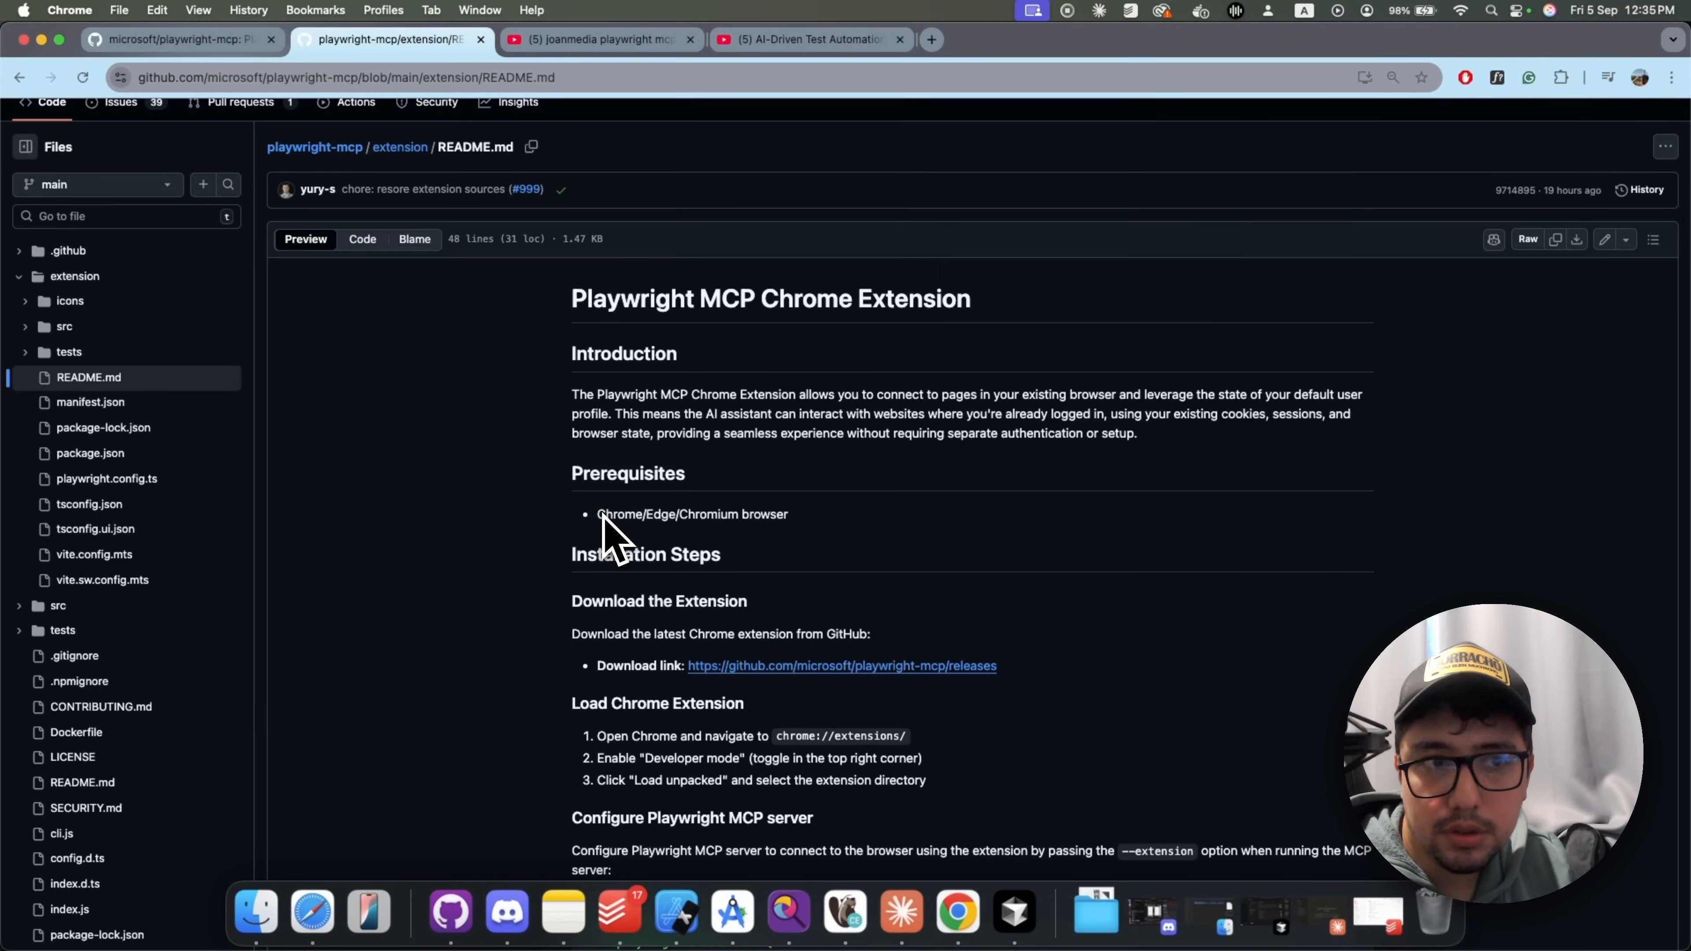
{"action": "mouse_move", "coordinate": [663, 618]}
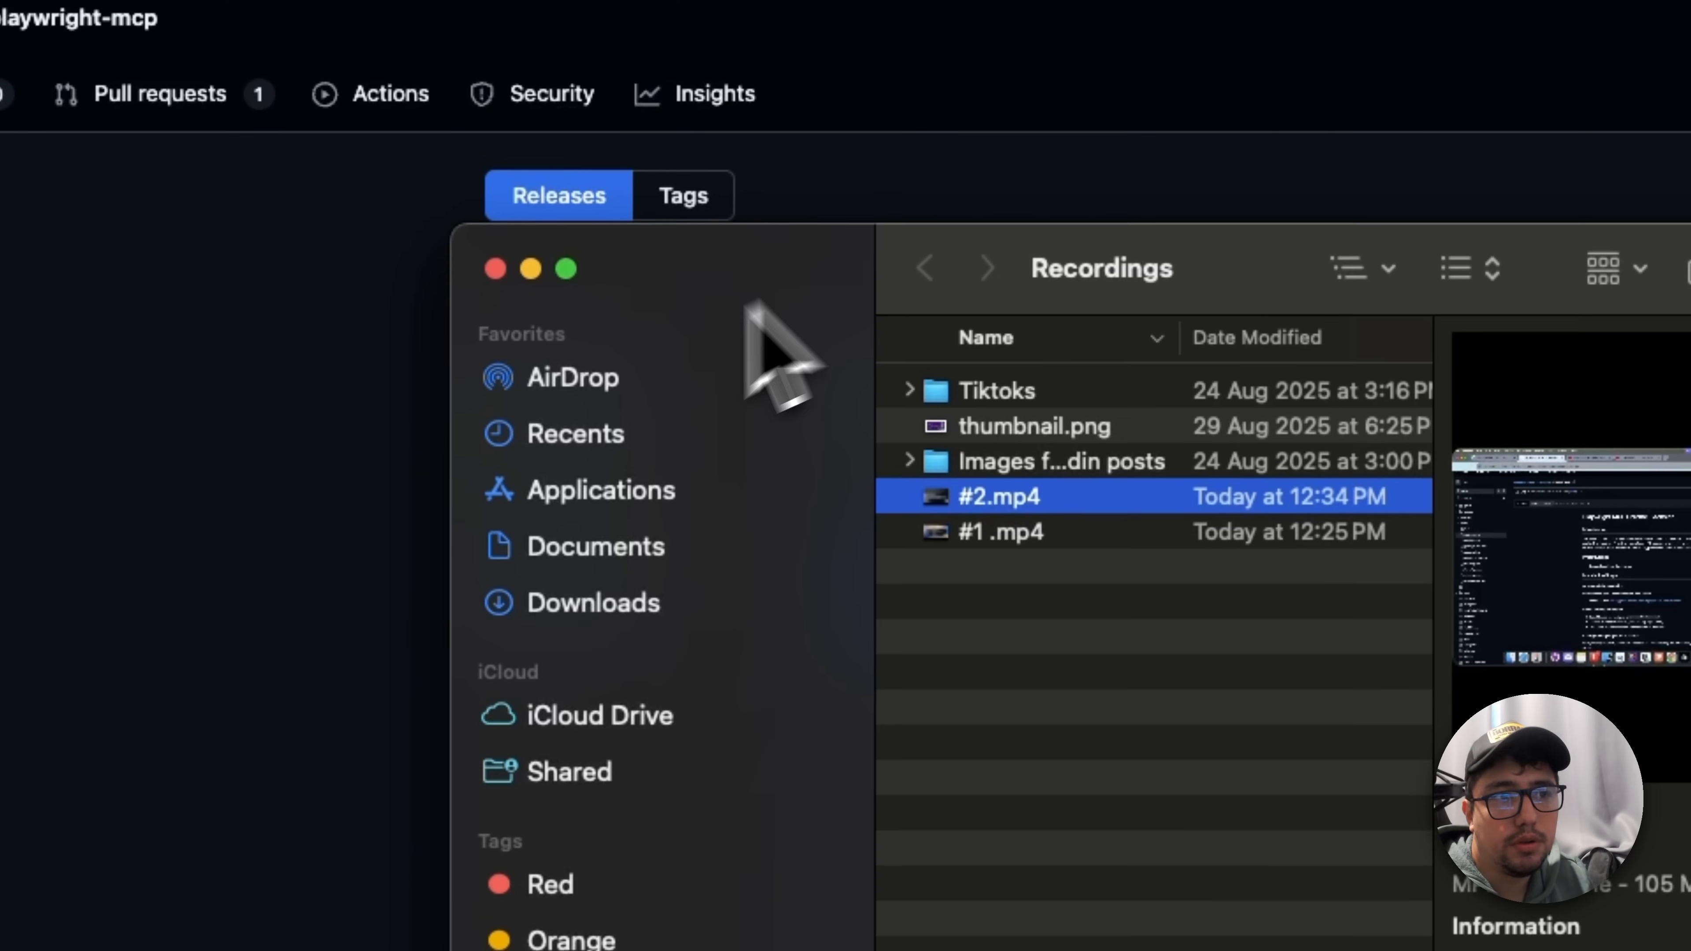
Step: Show Downloads with the playwright-mcp-extension-v0.0.36 folder and zip selected
{"action": "left_click", "coordinate": [590, 606]}
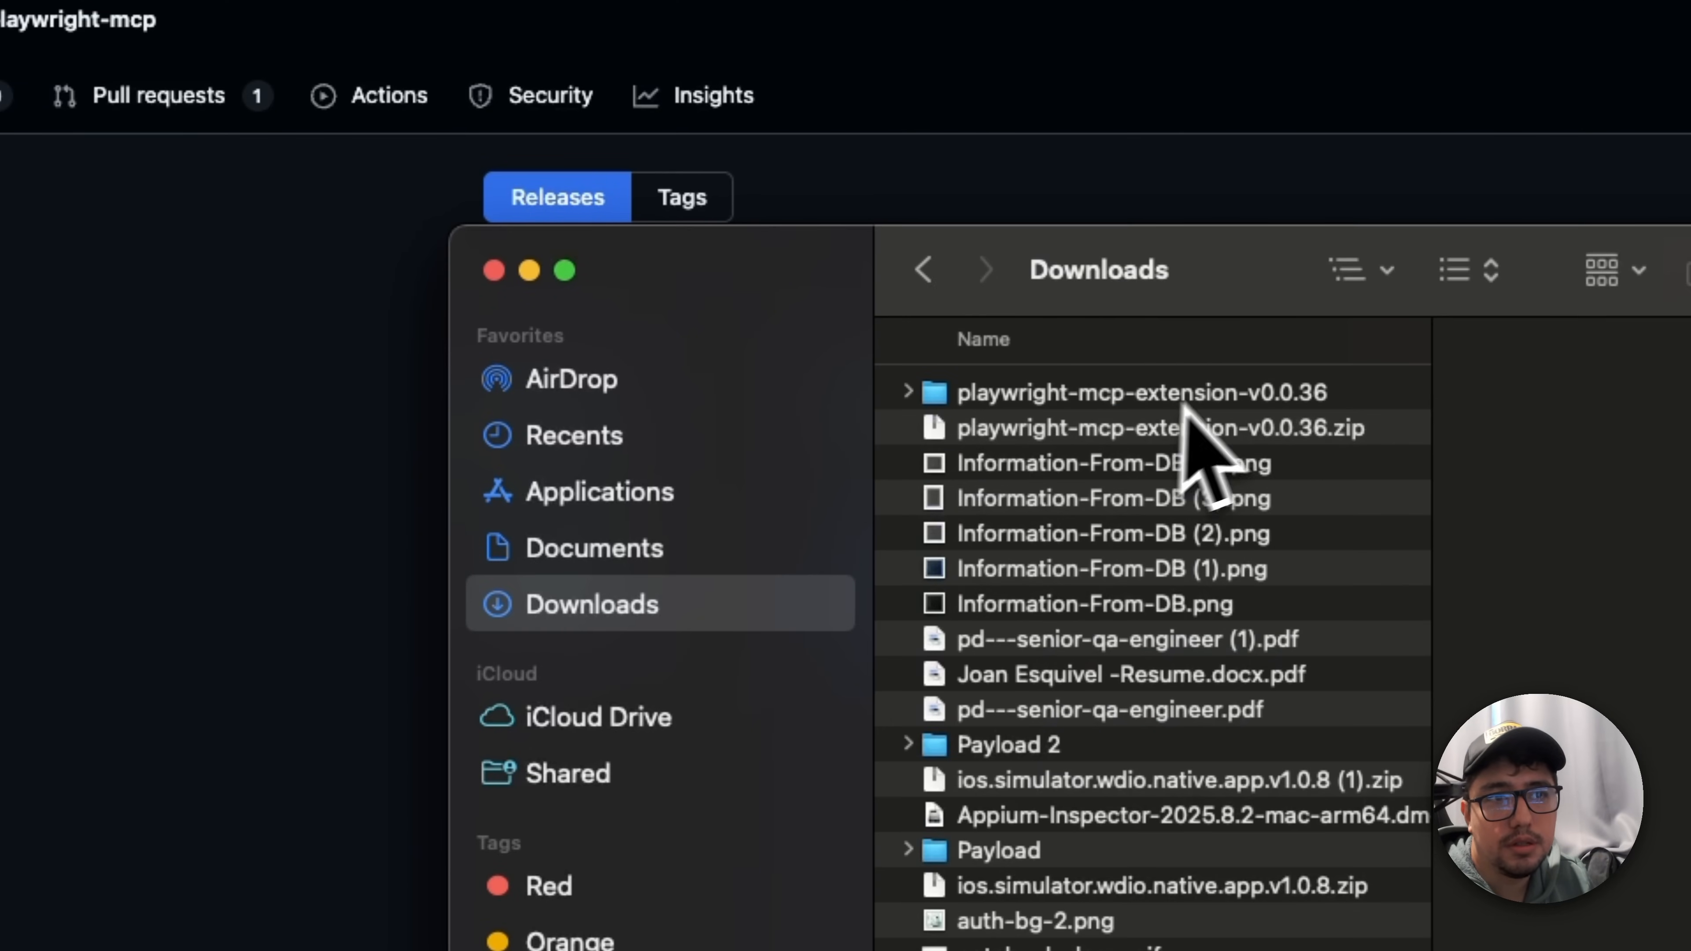
{"action": "left_click", "coordinate": [1117, 465]}
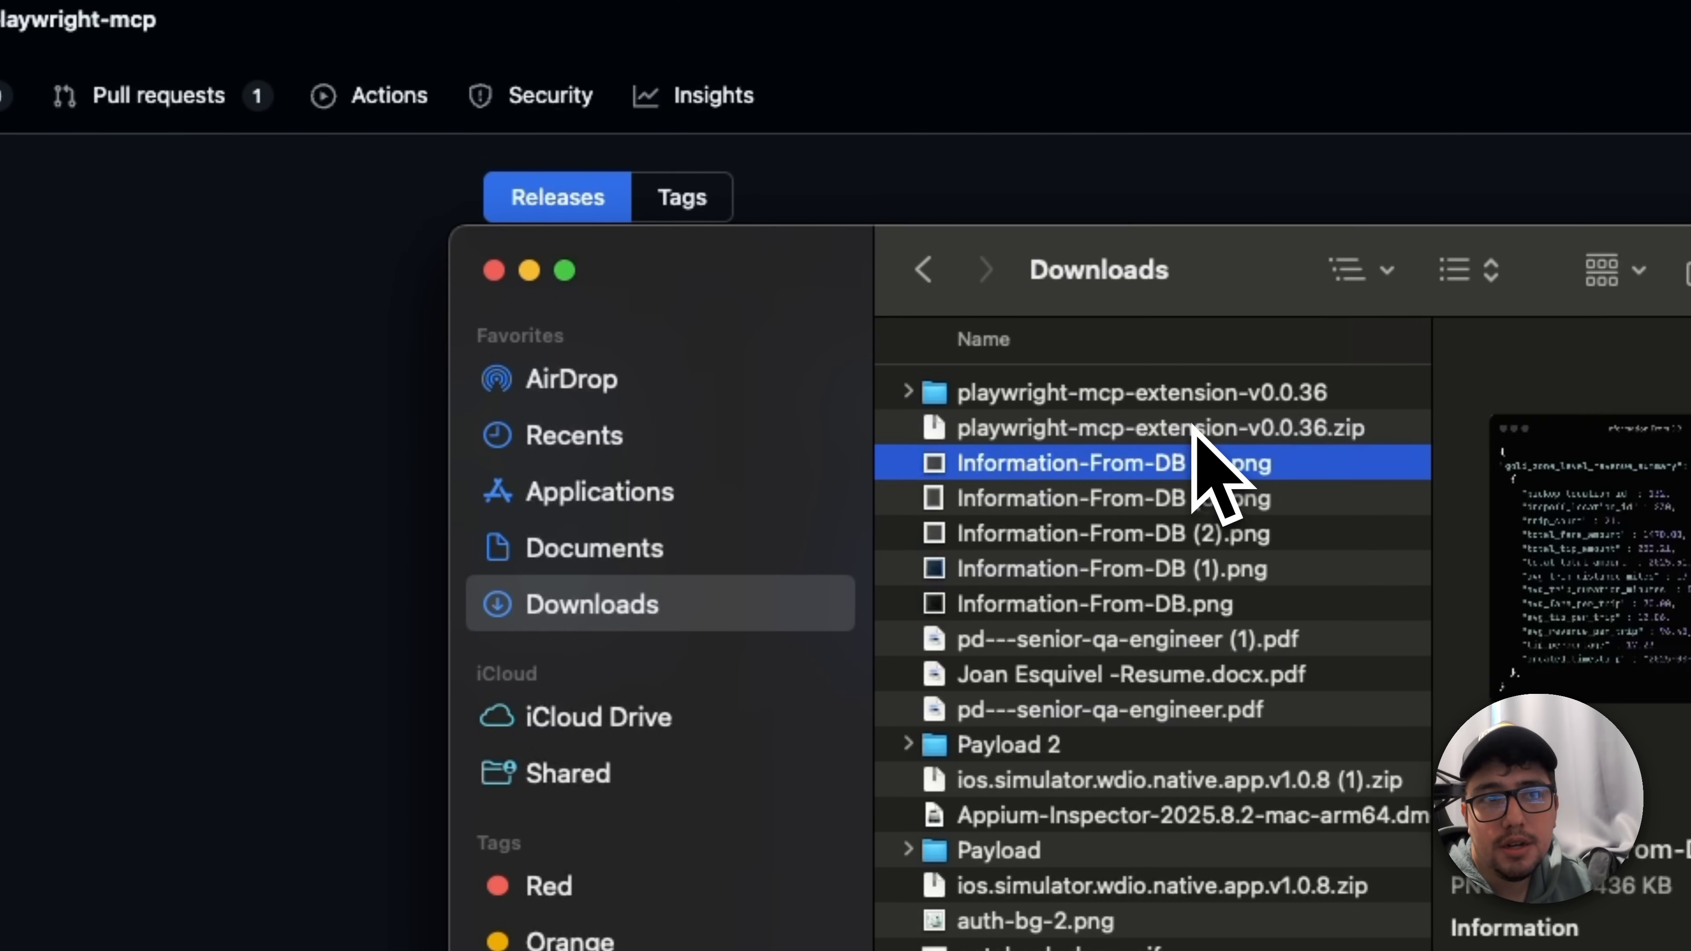
{"action": "left_click", "coordinate": [1172, 428]}
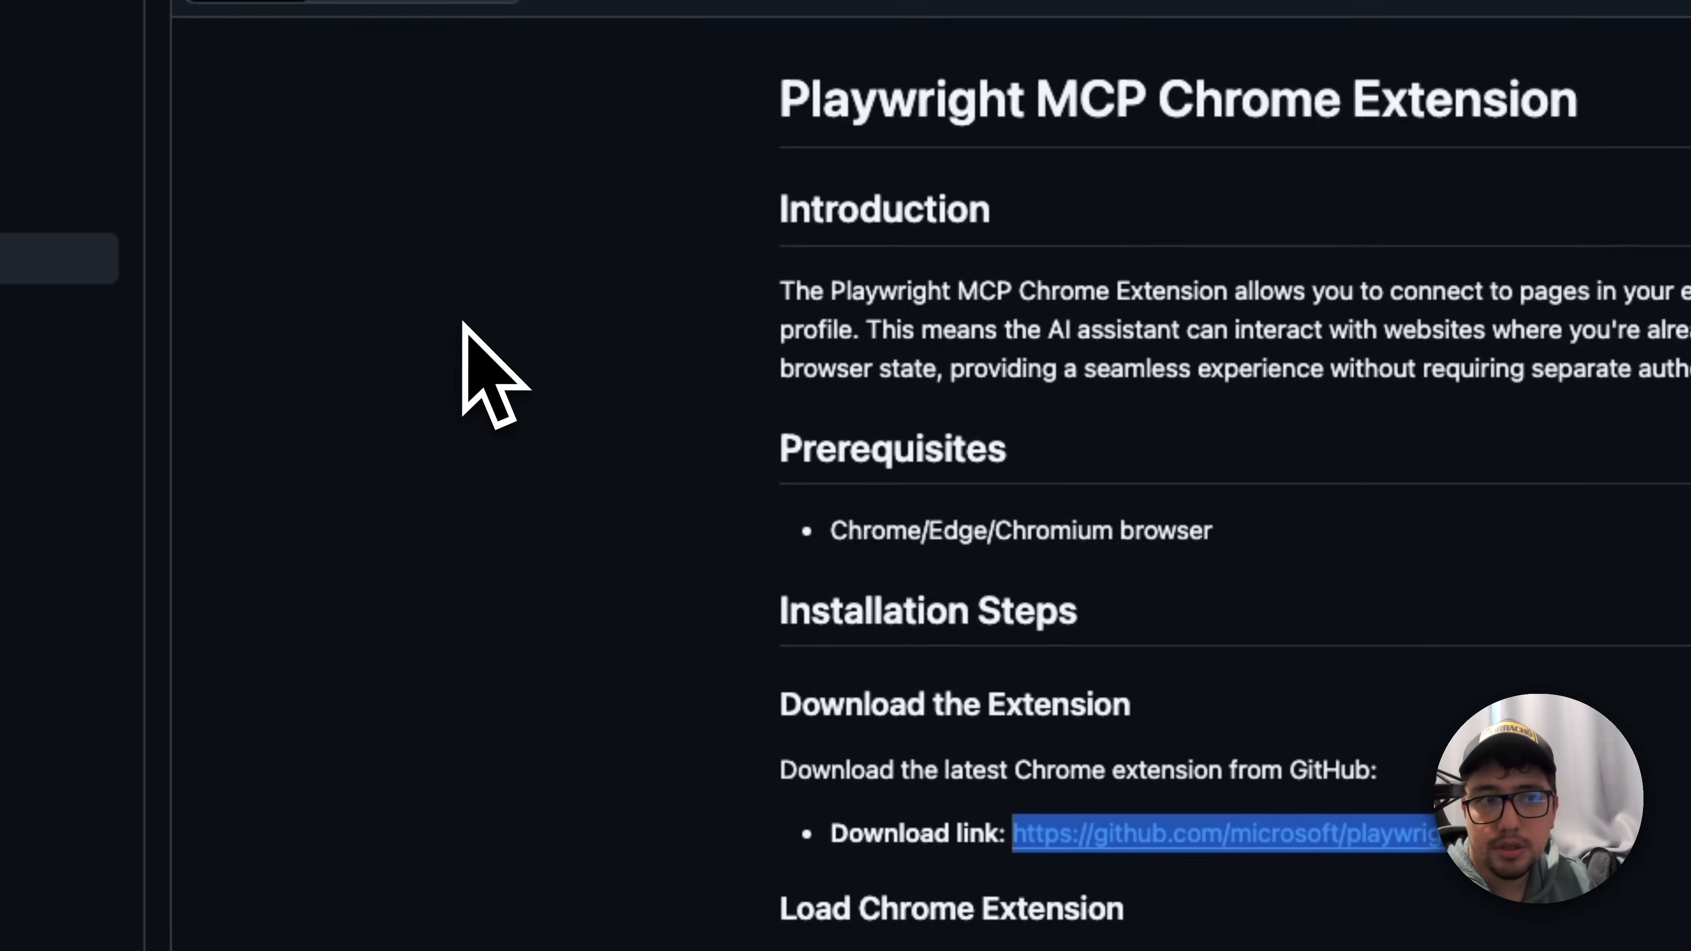
Step: Scroll the README down to the Installation Steps section
{"action": "scroll", "scroll_direction": "down", "scroll_amount": 3}
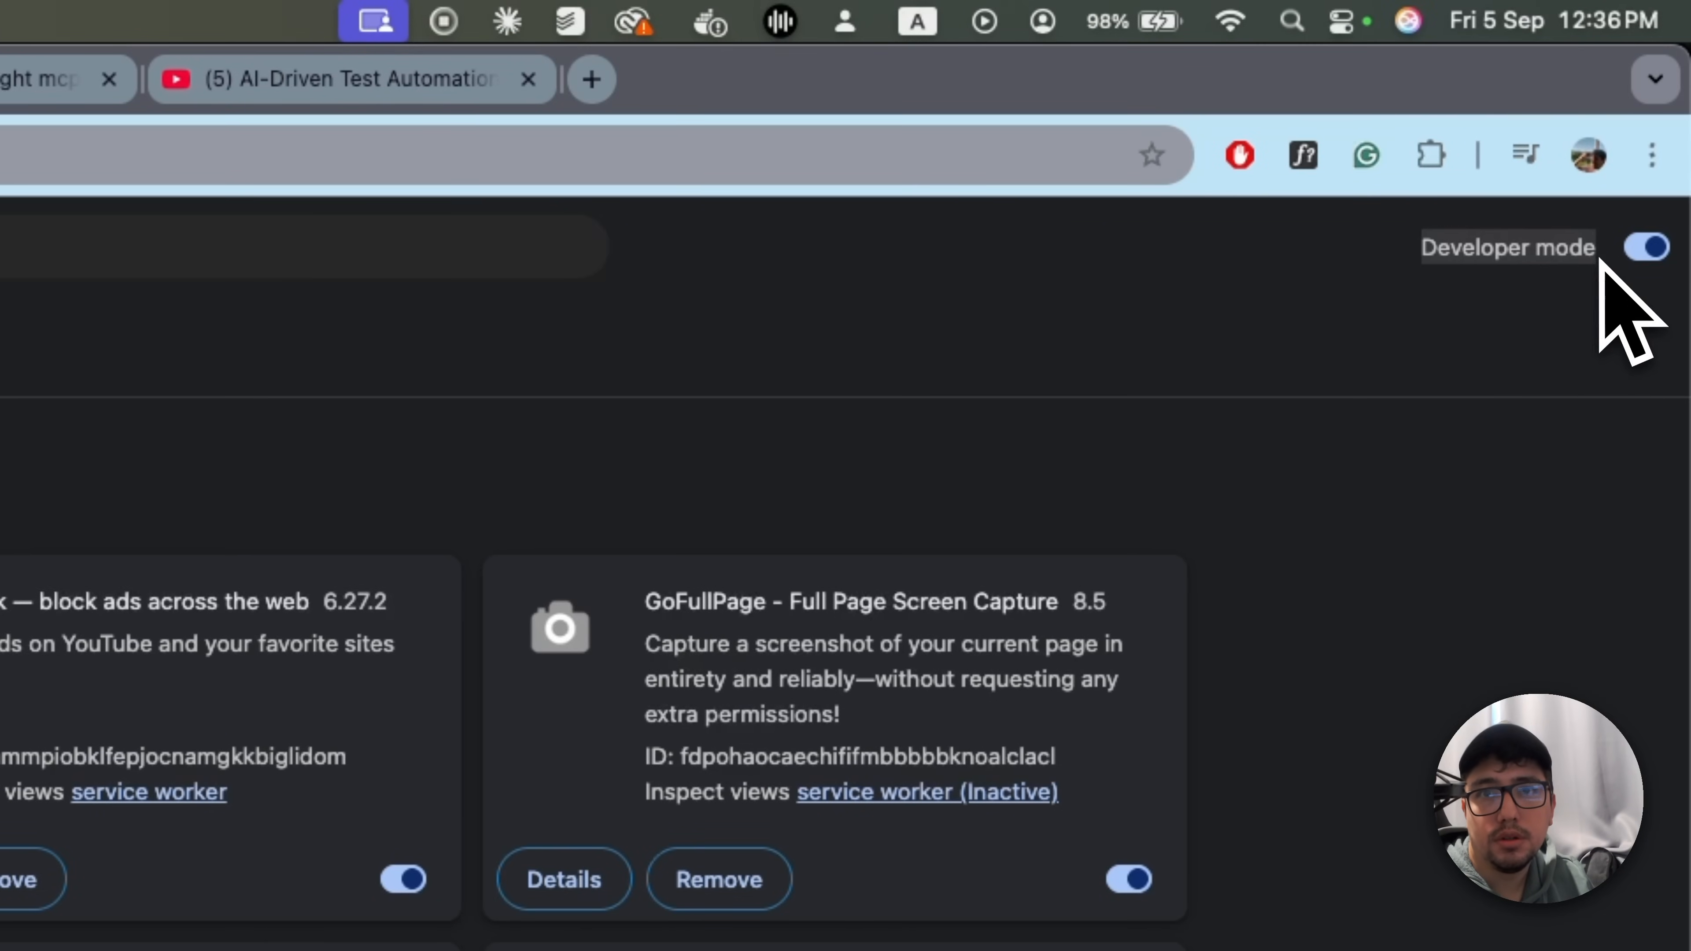
{"action": "mouse_move", "coordinate": [1674, 302]}
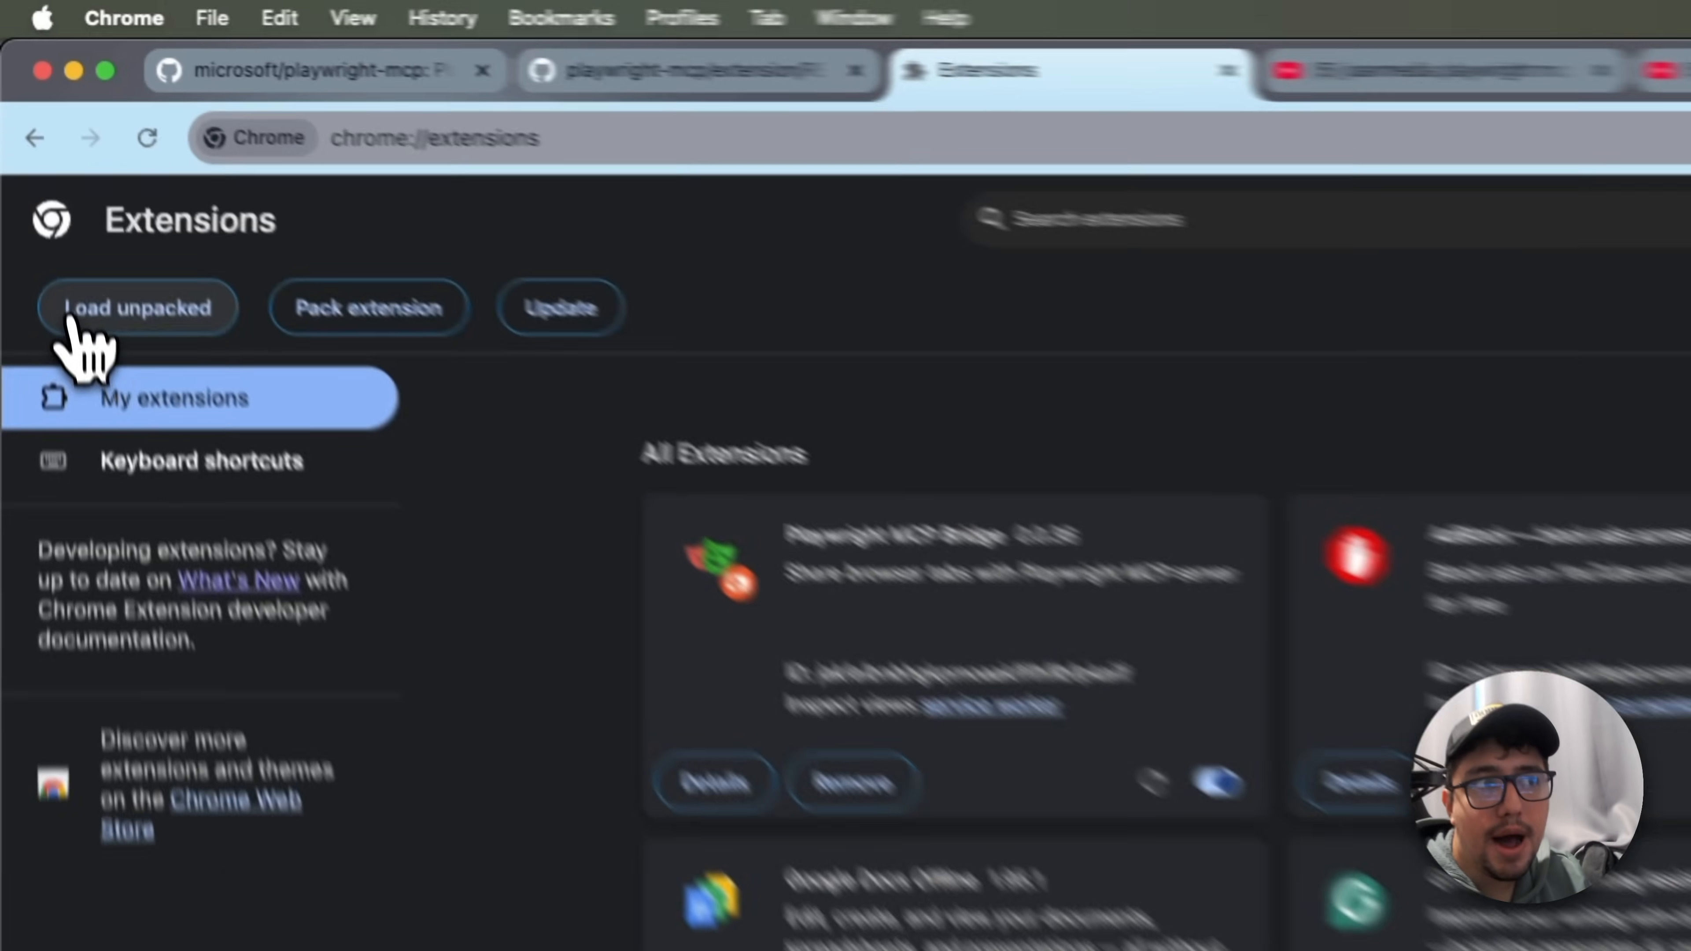
Step: Load the unpacked playwright-mcp-extension-v0.0.36 folder as the Playwright MCP Bridge extension
{"action": "left_click", "coordinate": [141, 308]}
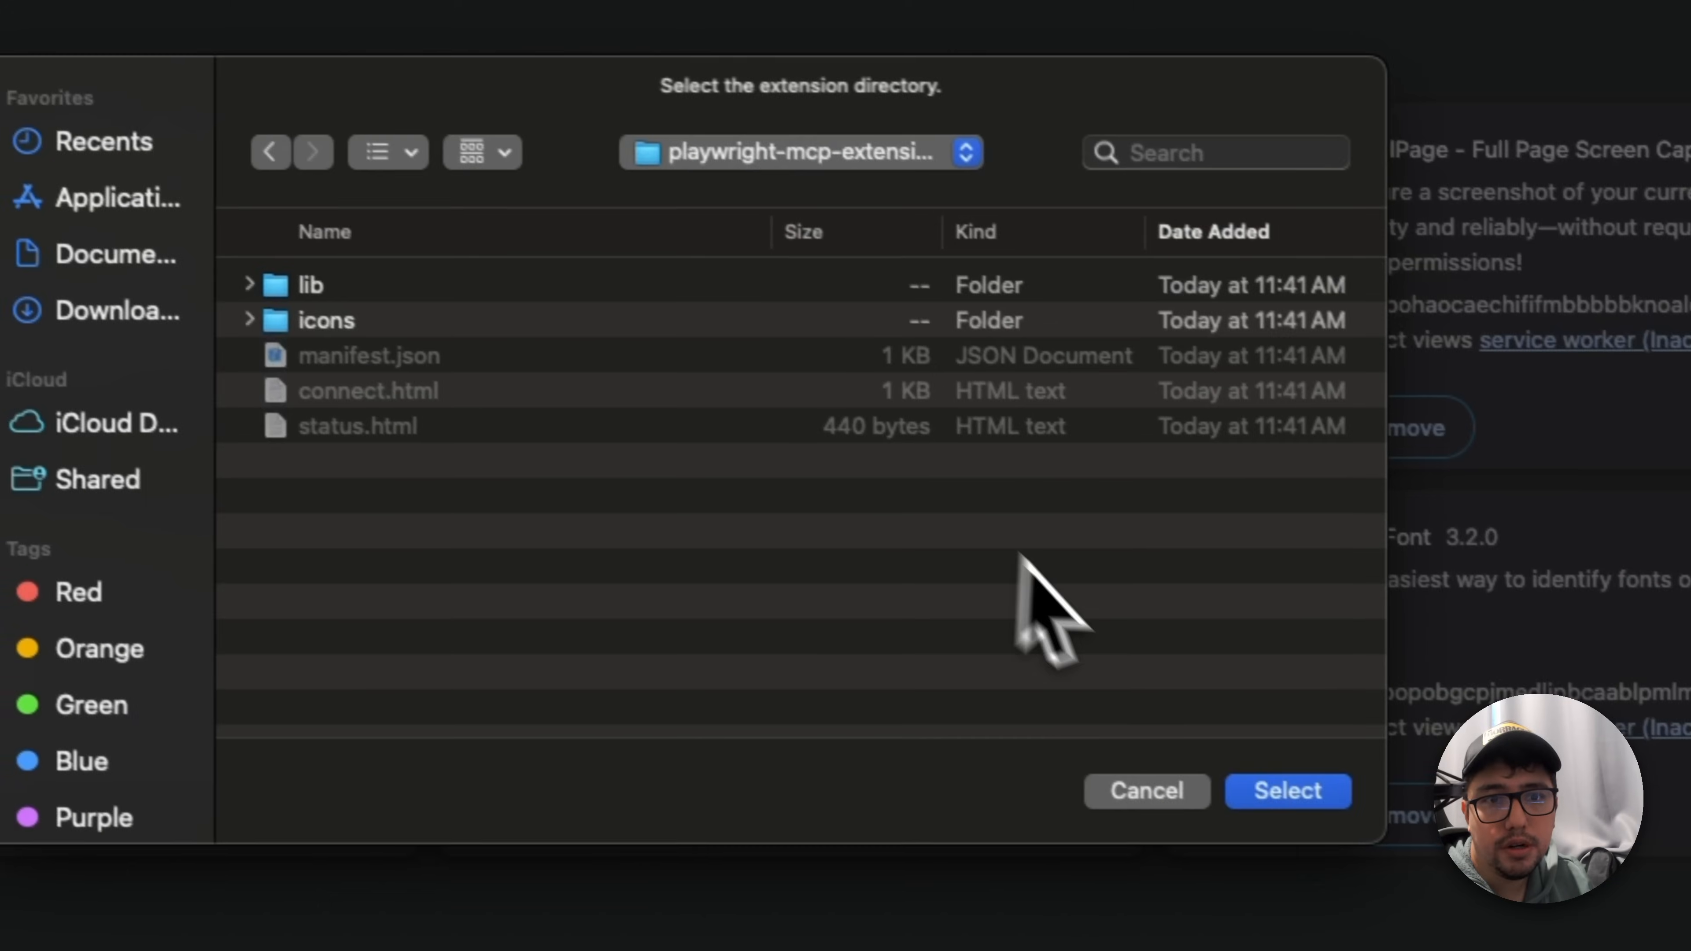
{"action": "left_click", "coordinate": [1287, 791]}
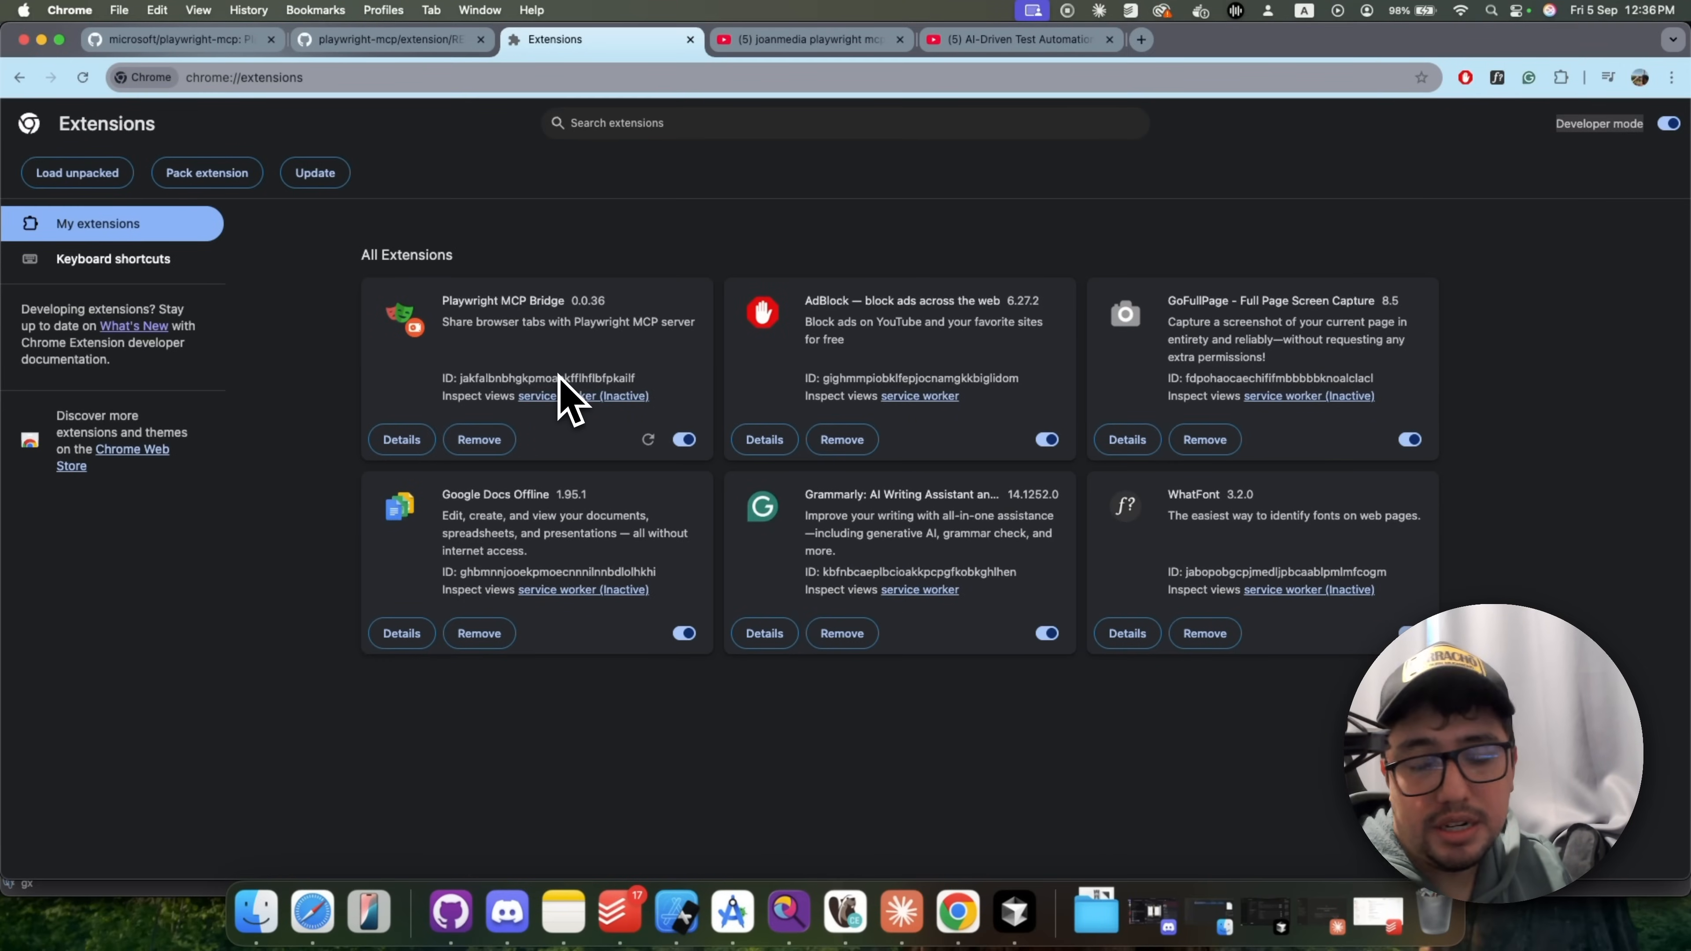
{"action": "mouse_move", "coordinate": [685, 440]}
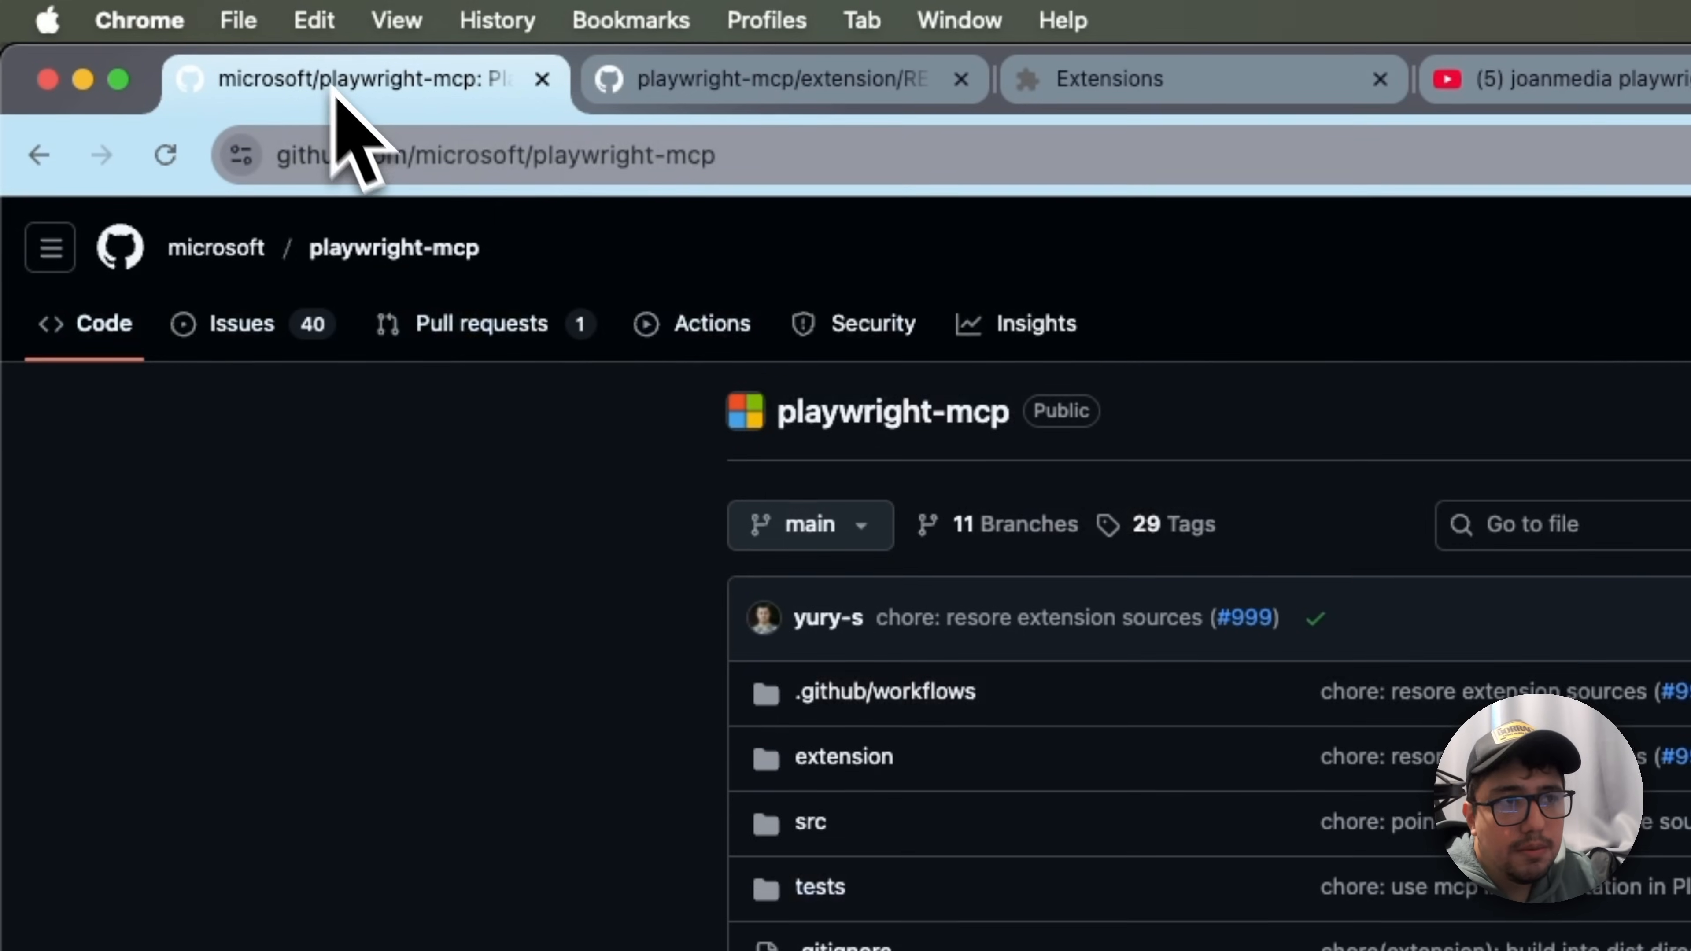
Step: Return to the extension README and review its Installation Steps
{"action": "left_click", "coordinate": [750, 81]}
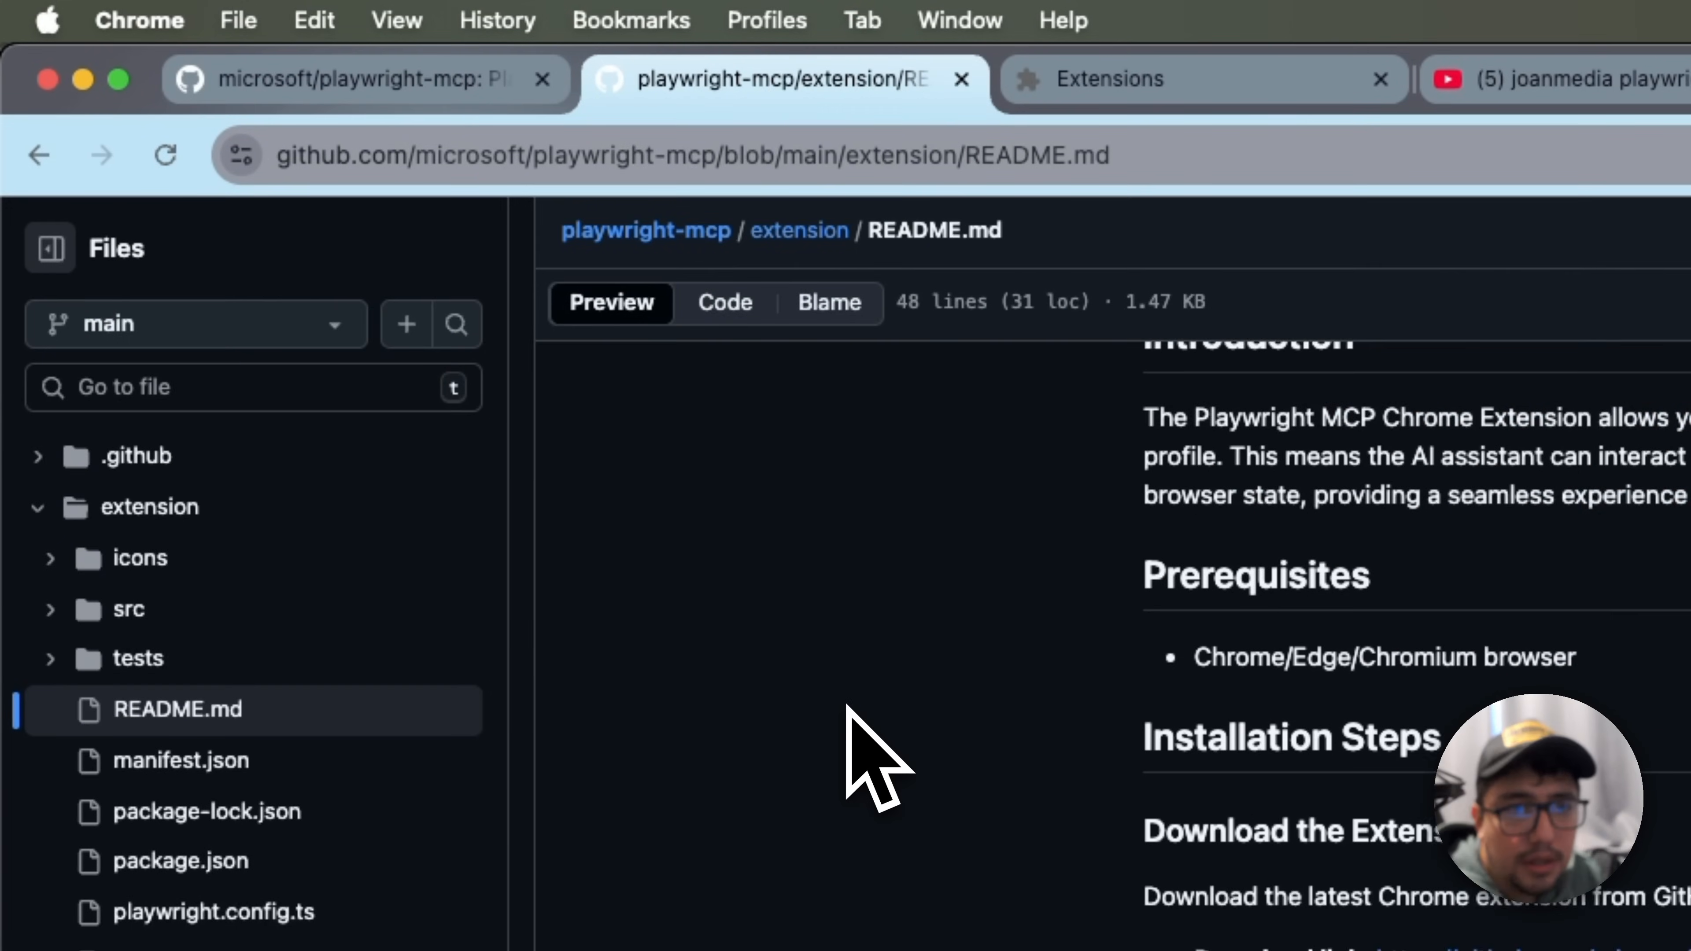
{"action": "scroll", "scroll_direction": "down", "scroll_amount": 3}
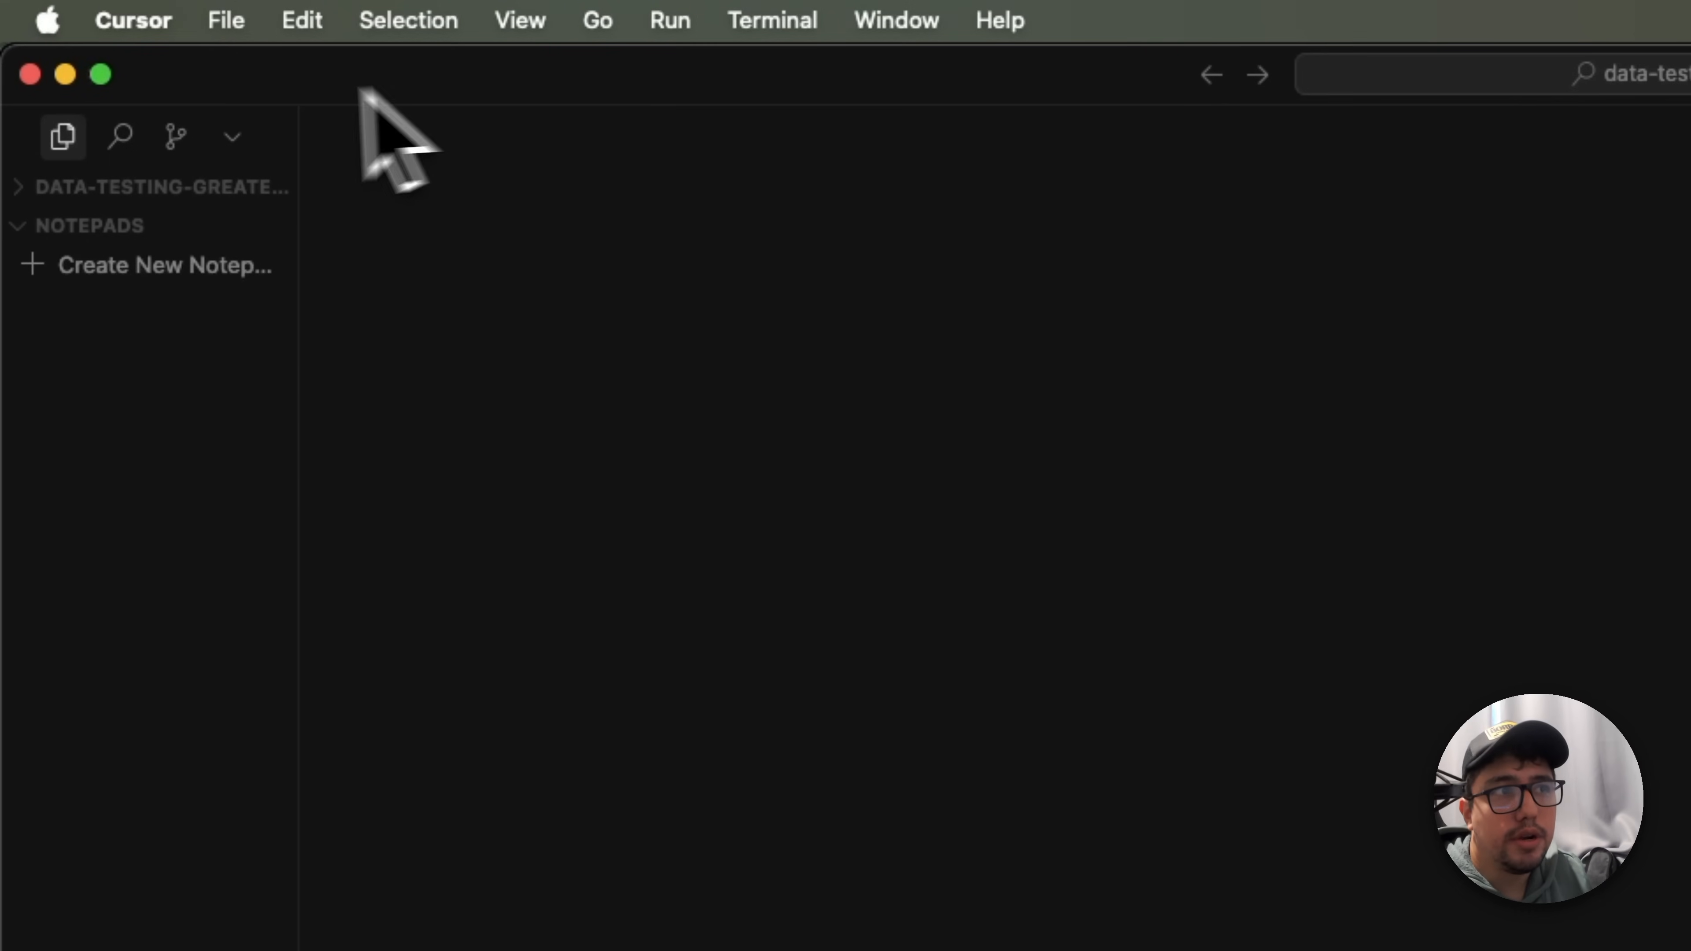
Step: Reach Cursor Settings' MCP & Integrations page listing github and playwright servers
{"action": "left_click", "coordinate": [137, 19]}
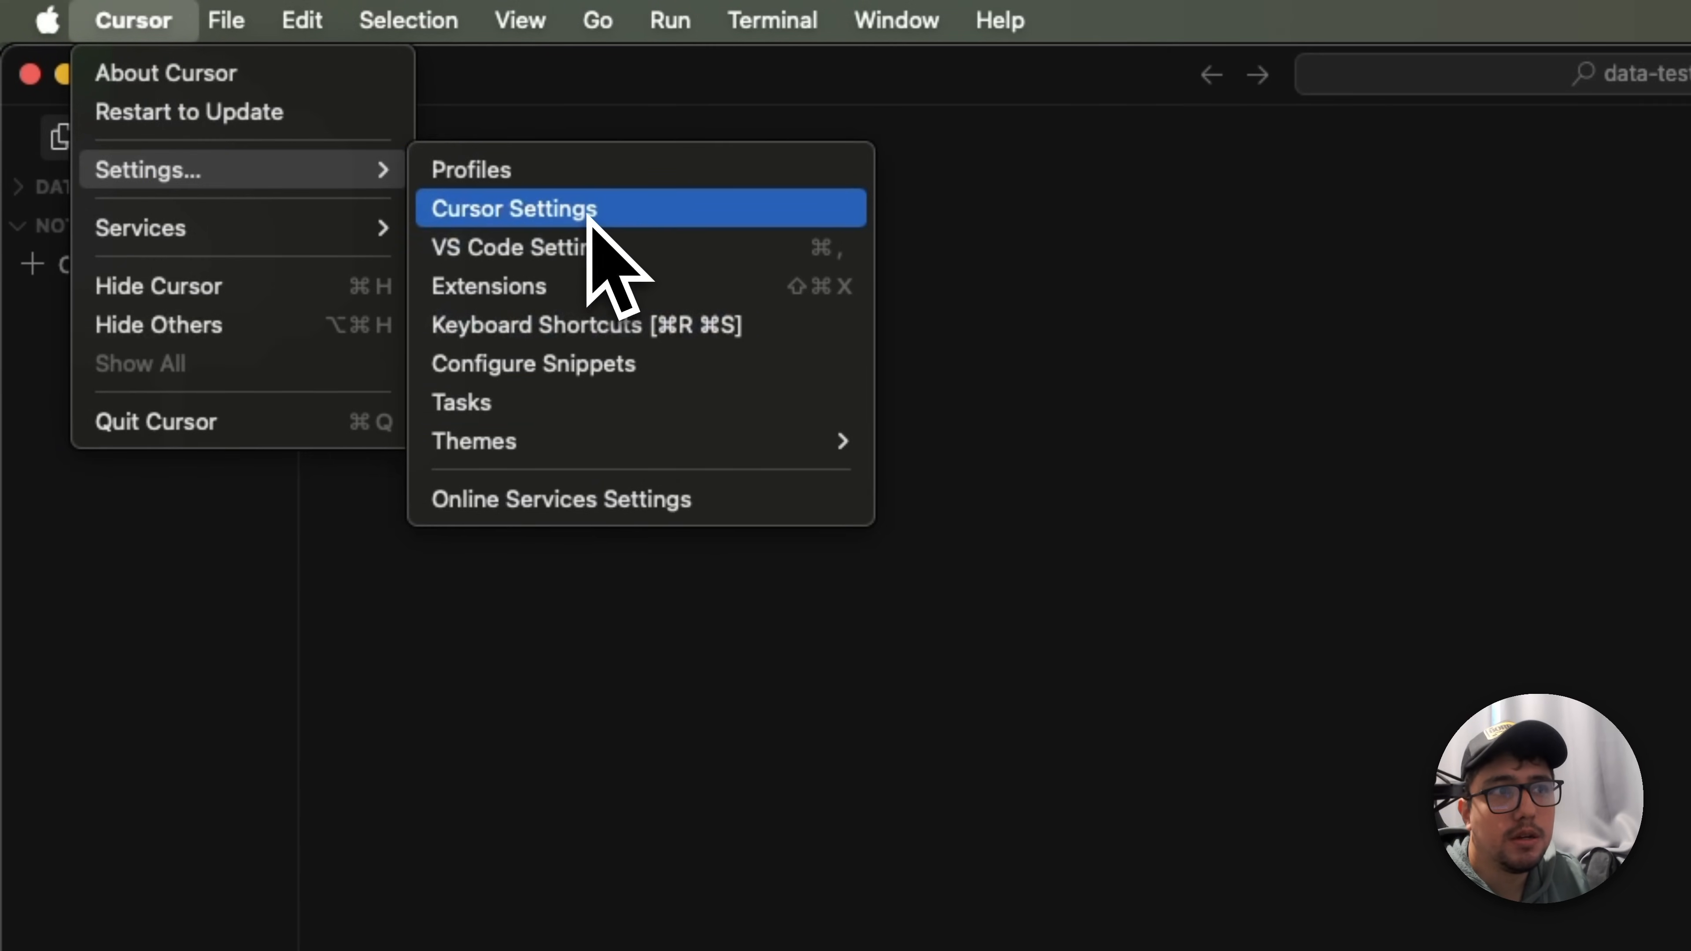
{"action": "left_click", "coordinate": [513, 209]}
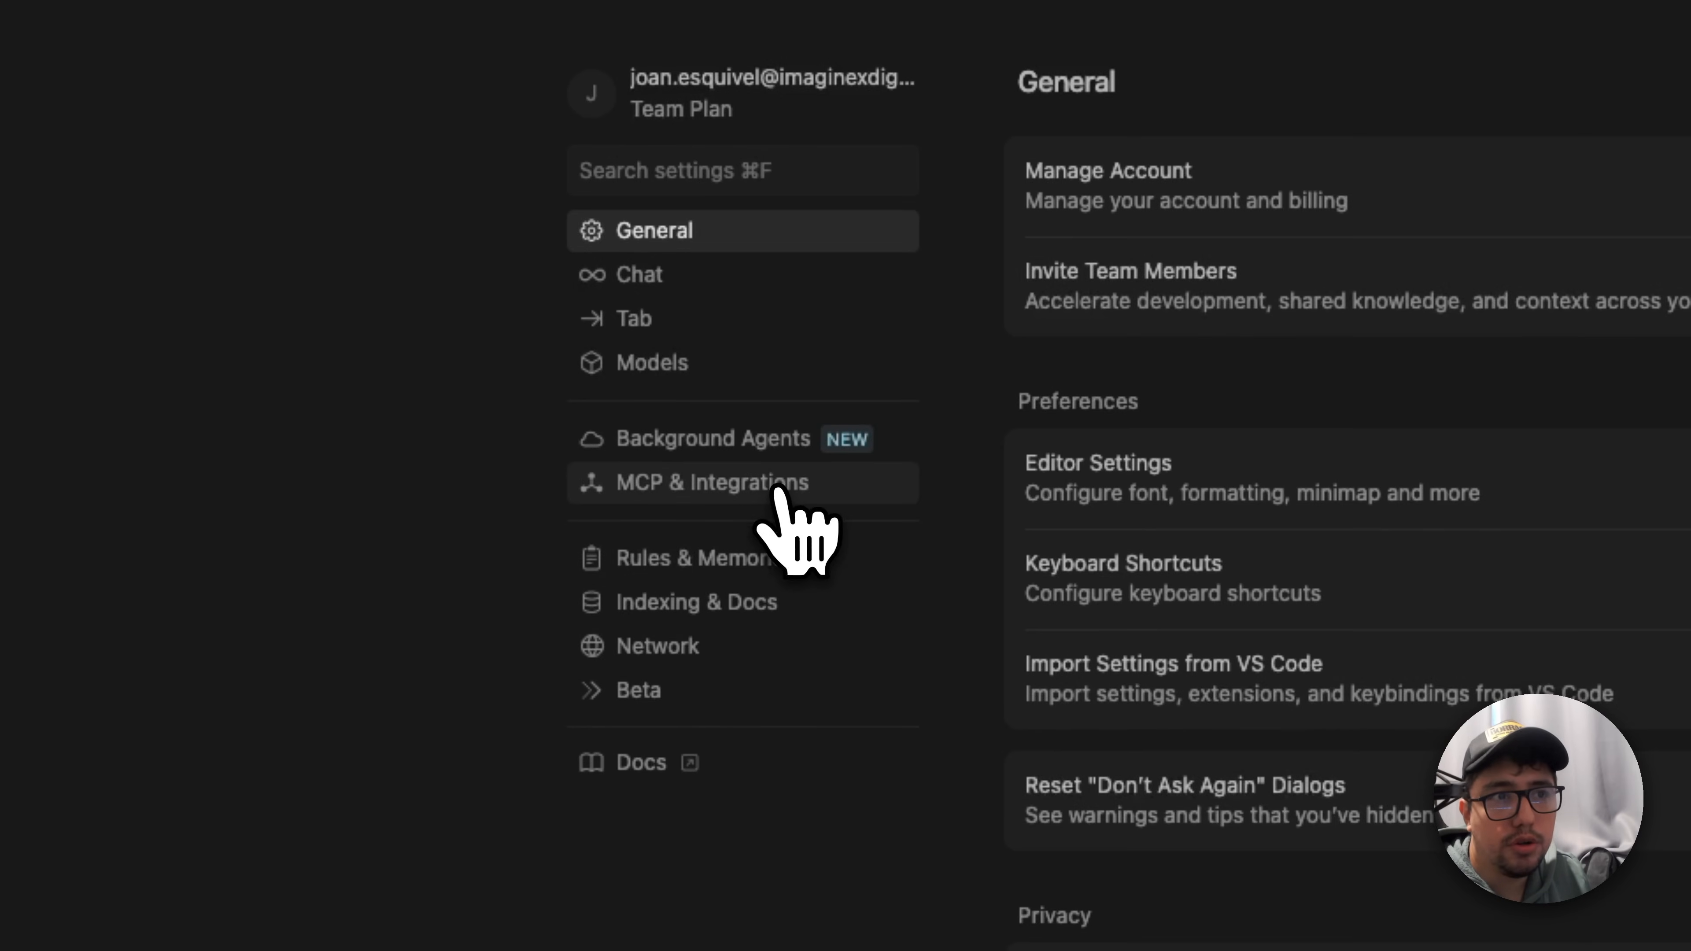
{"action": "left_click", "coordinate": [708, 483]}
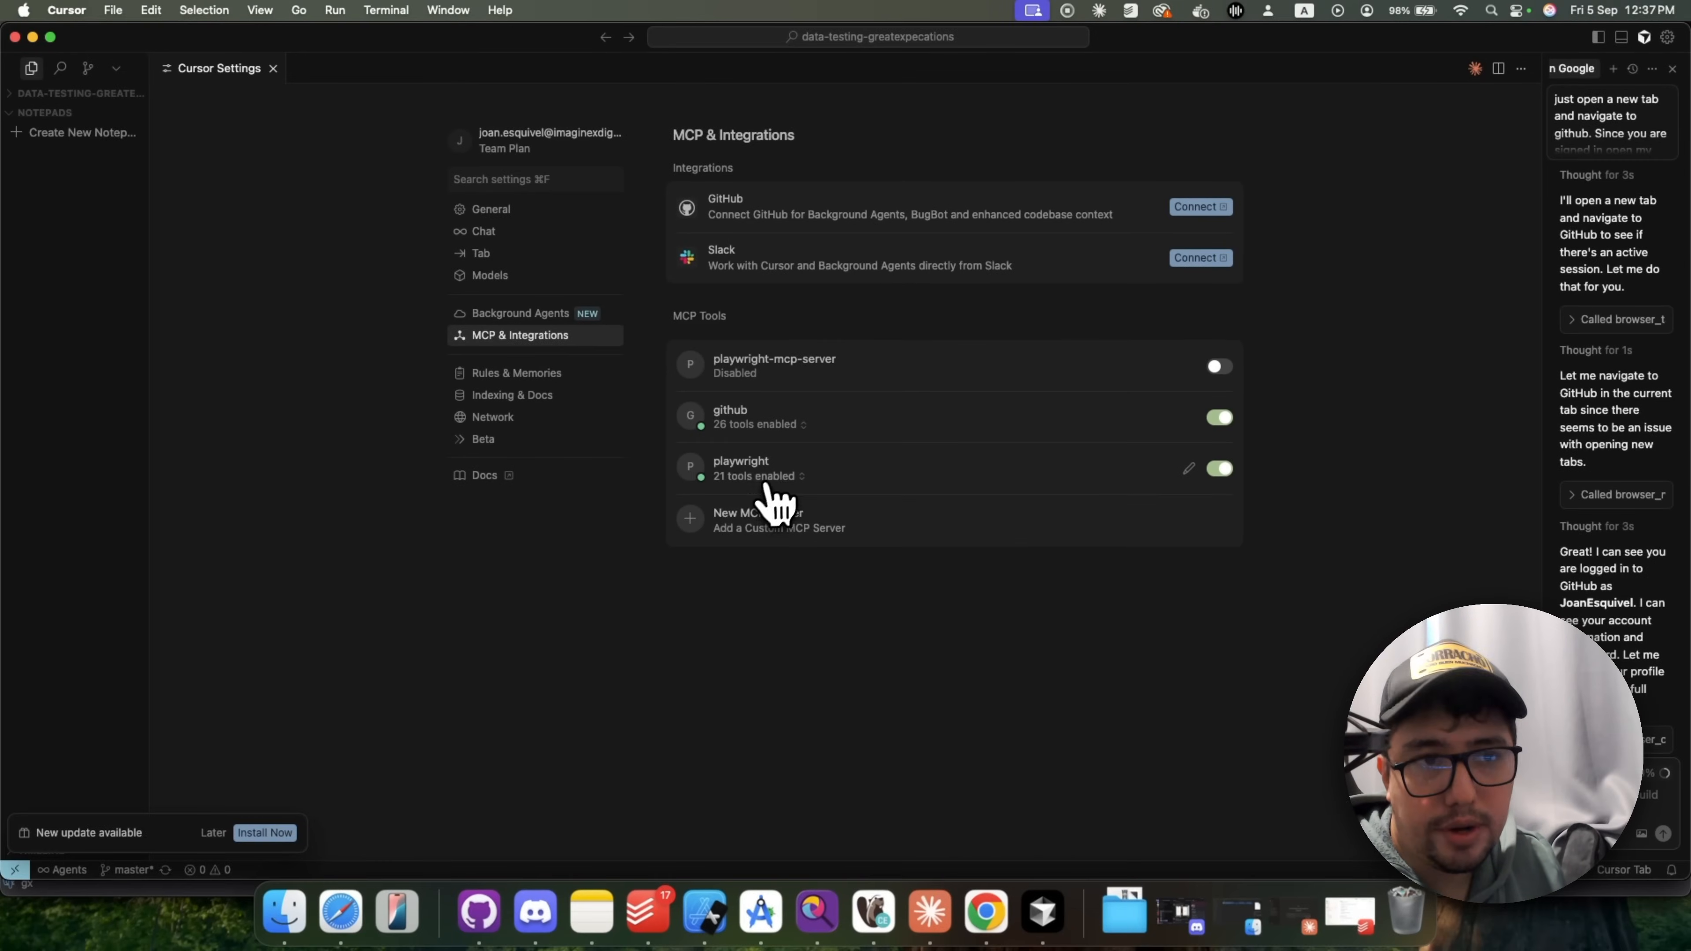
{"action": "mouse_move", "coordinate": [851, 507]}
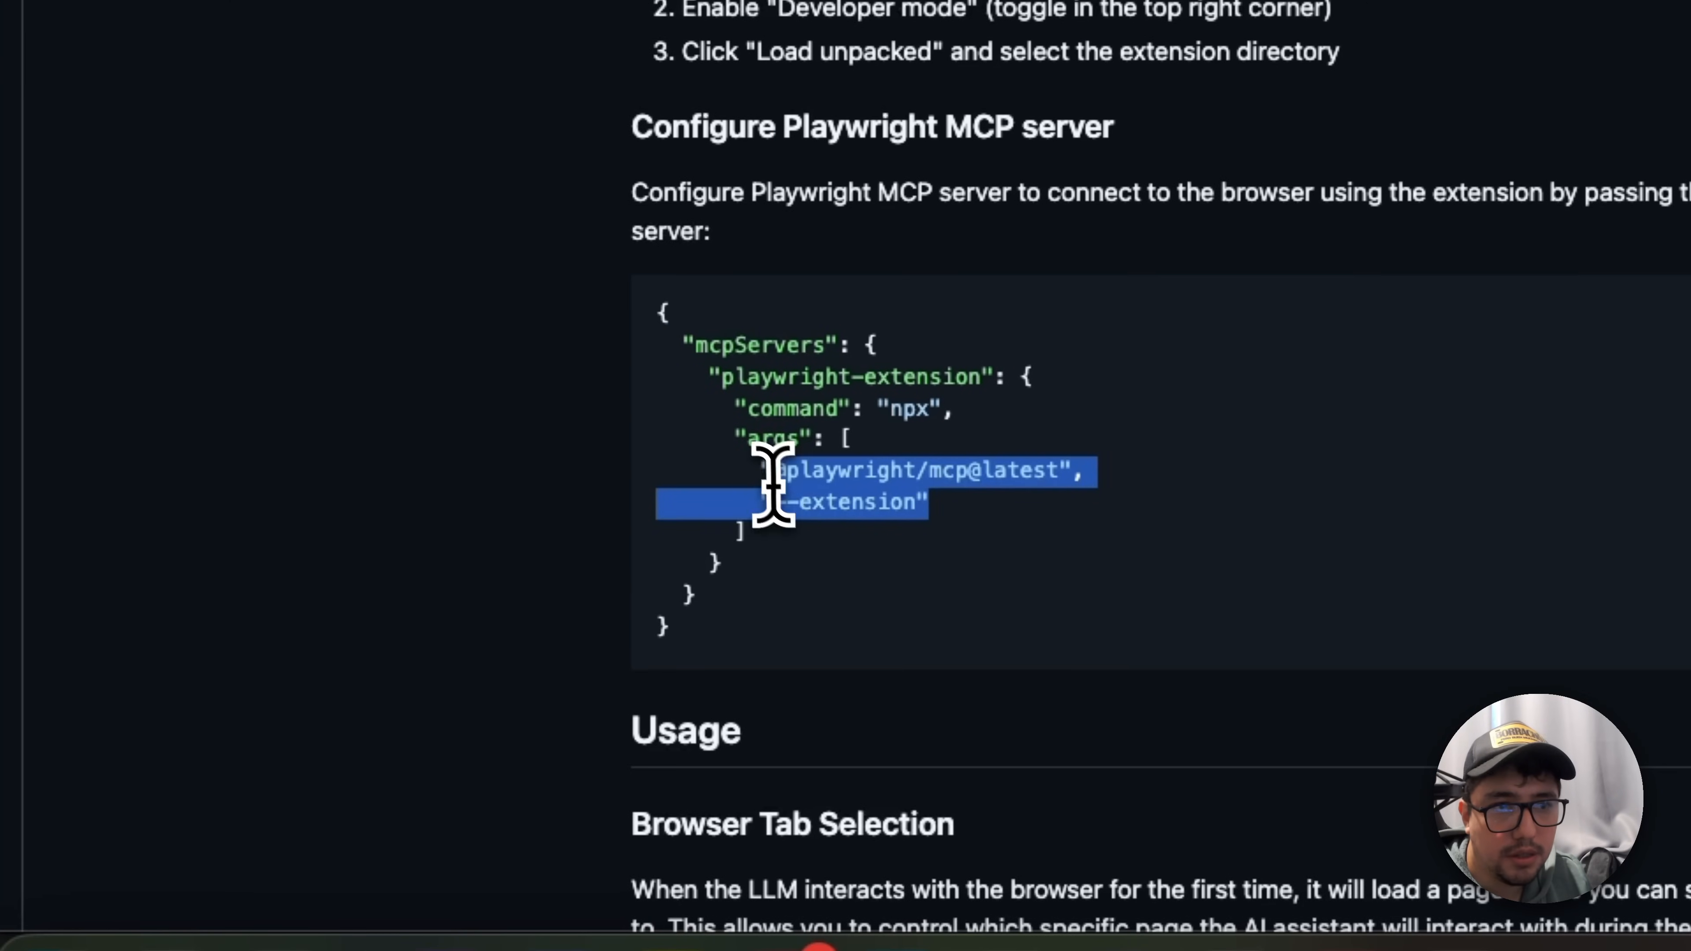
{"action": "mouse_move", "coordinate": [749, 456]}
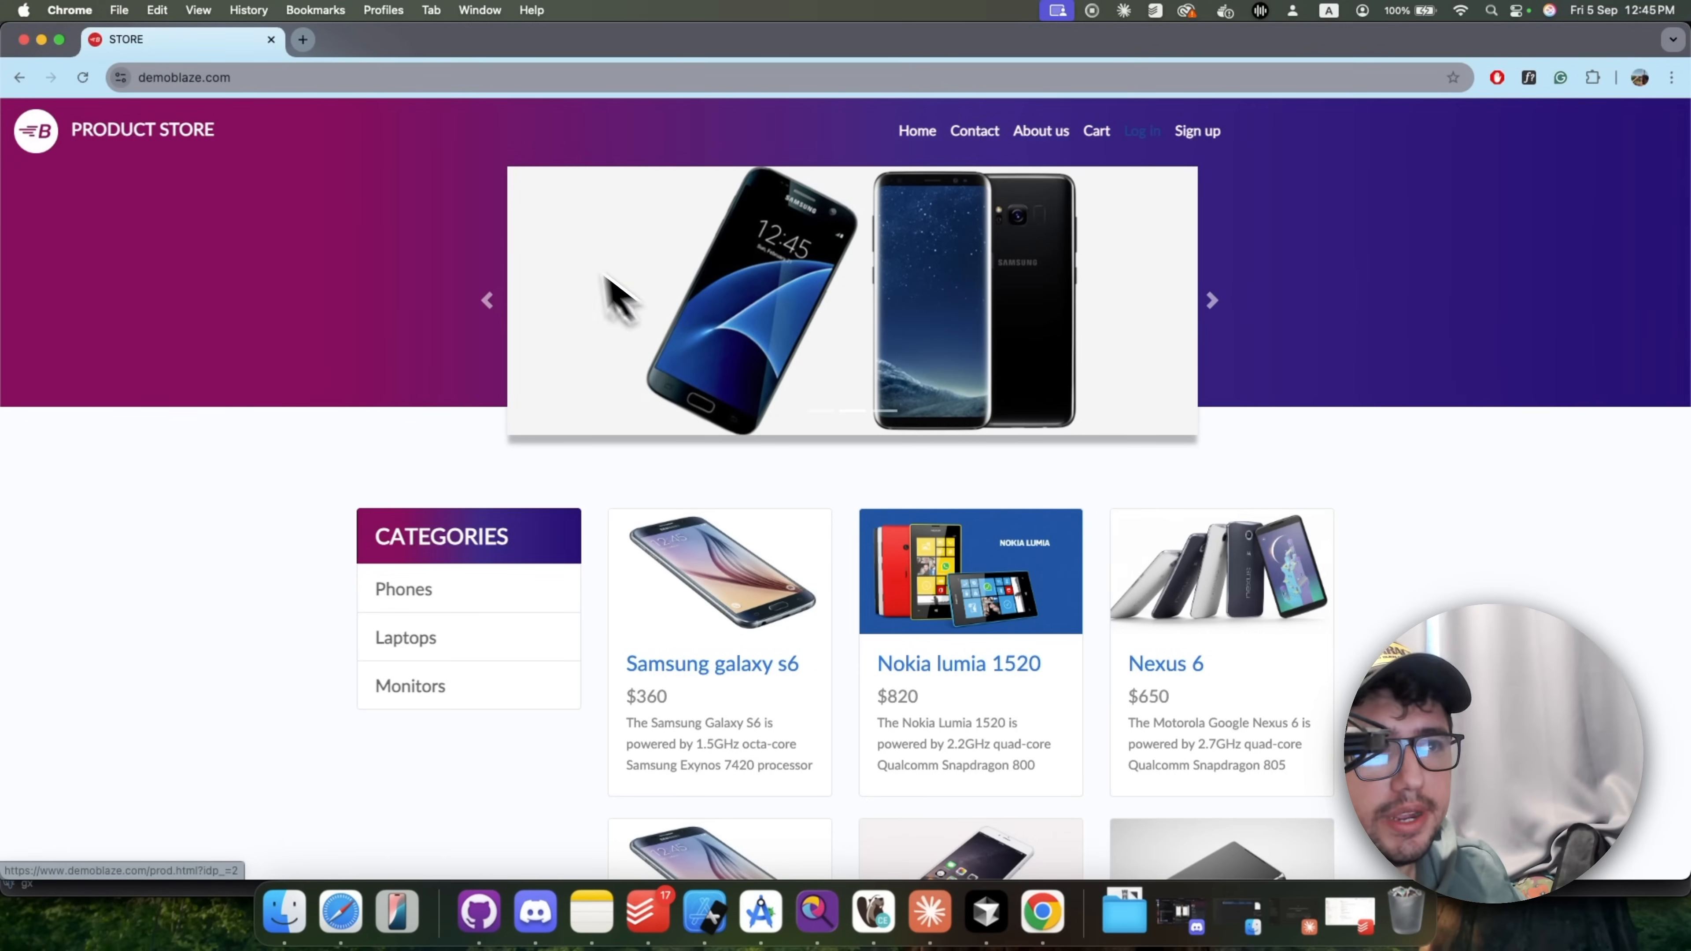
Step: Log in to demoblaze as user 'test' and dismiss Chrome's breached-password warning
{"action": "left_click", "coordinate": [1142, 130]}
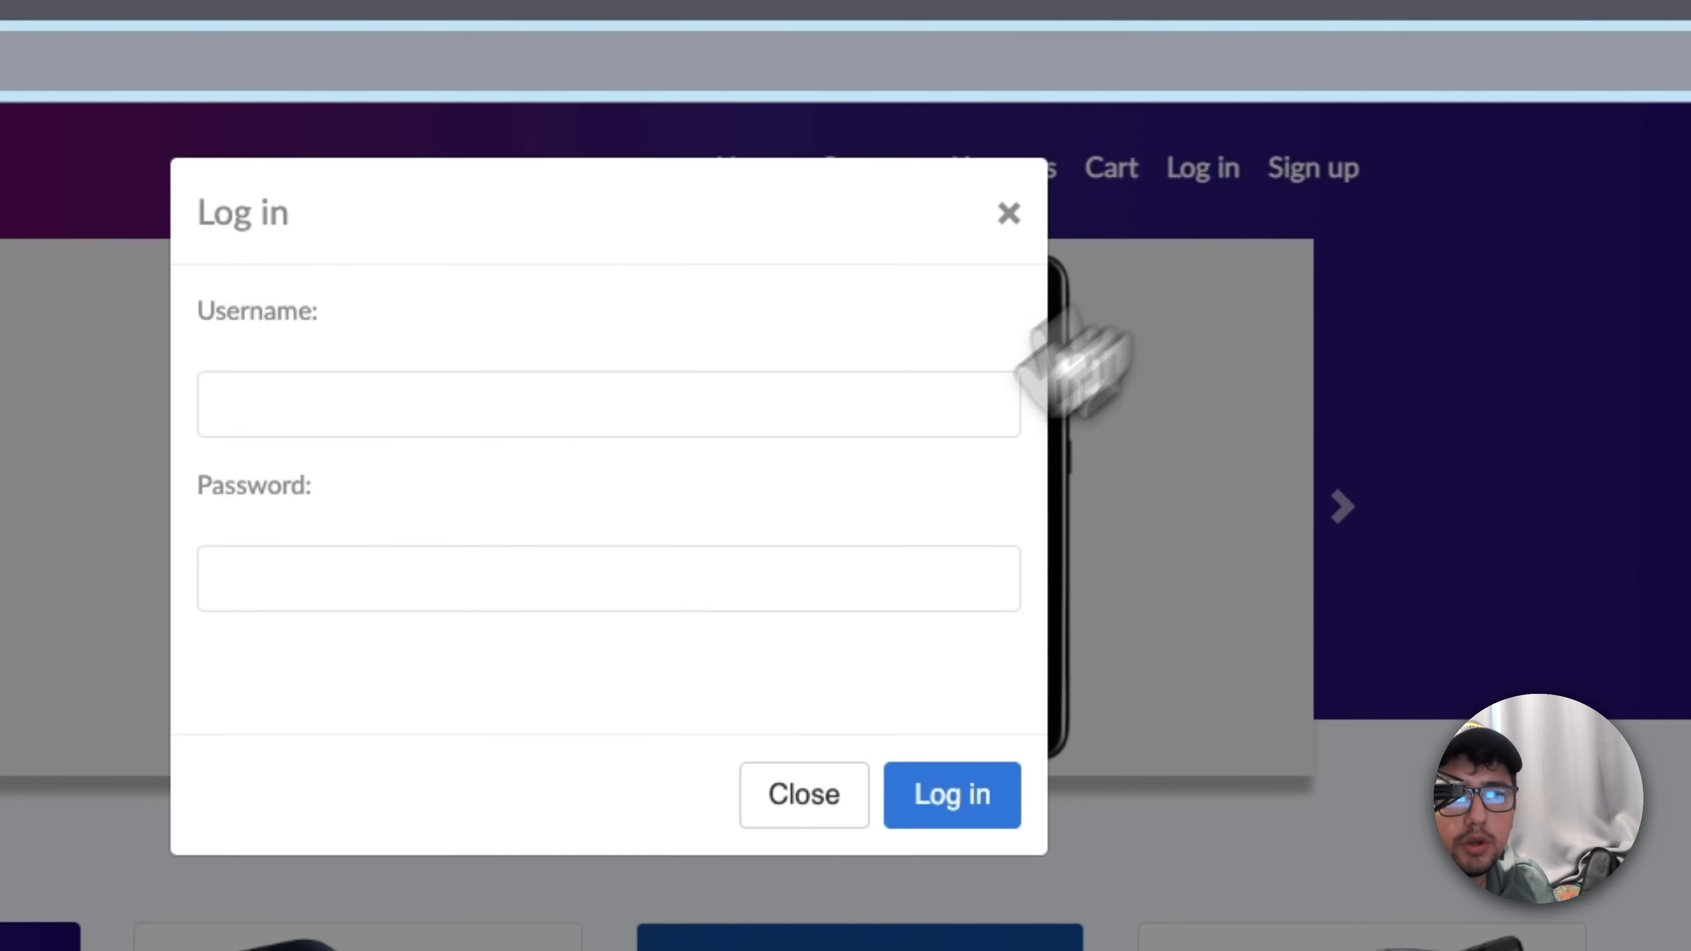
{"action": "type", "text": "test"}
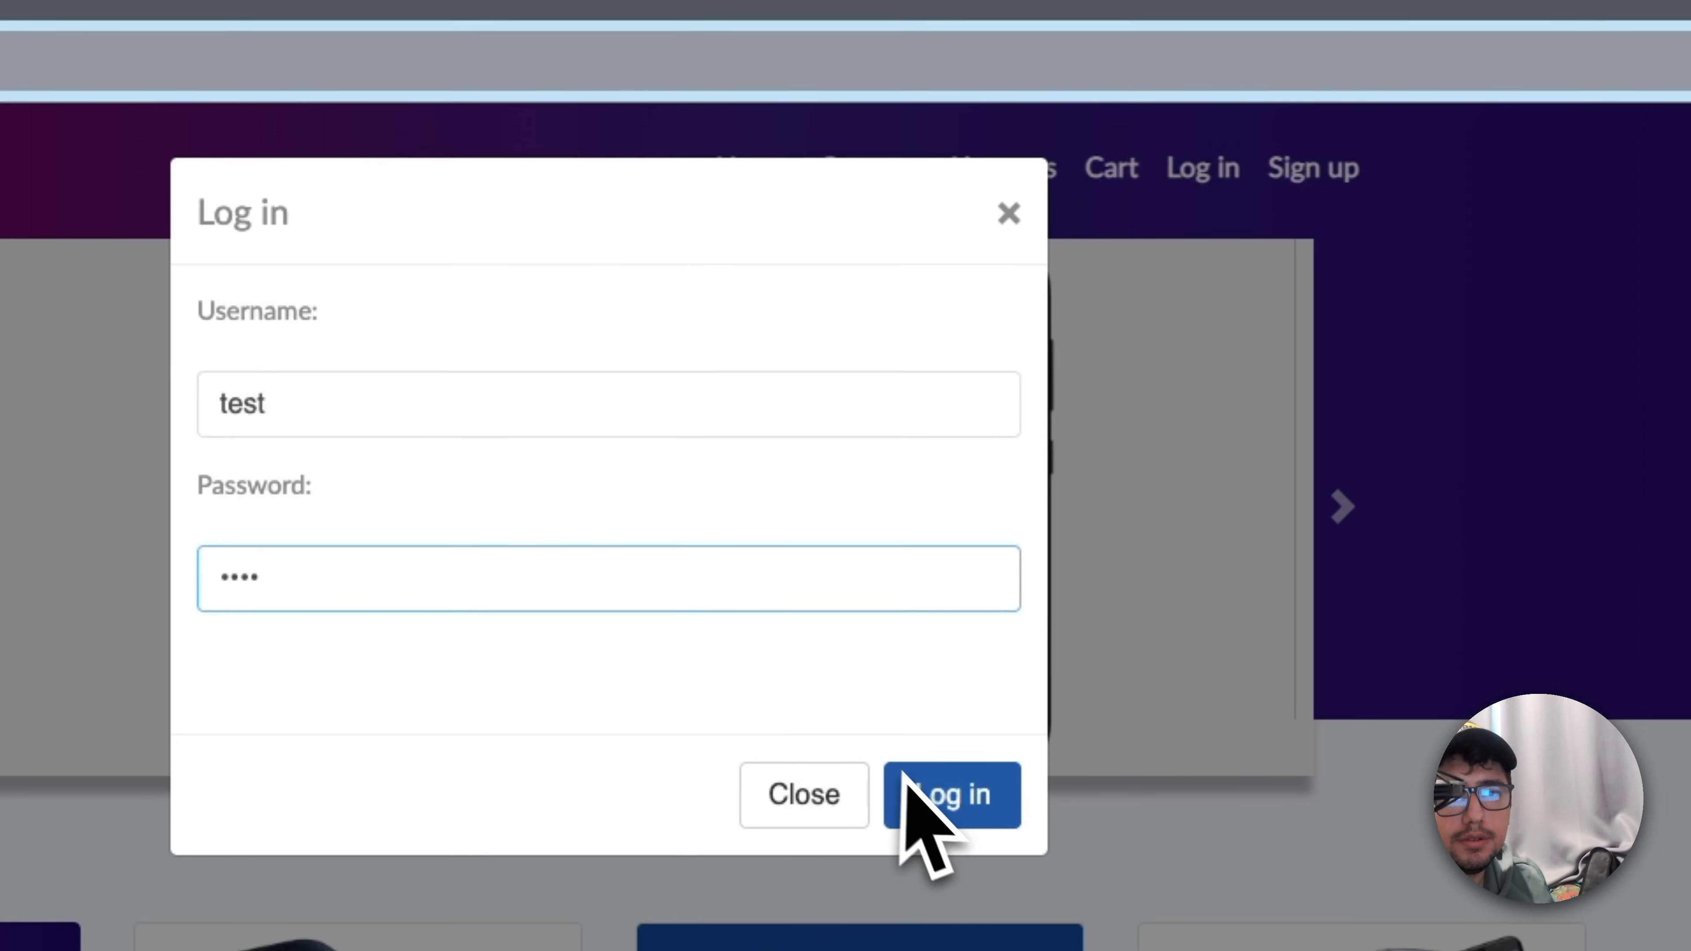
{"action": "left_click", "coordinate": [949, 794]}
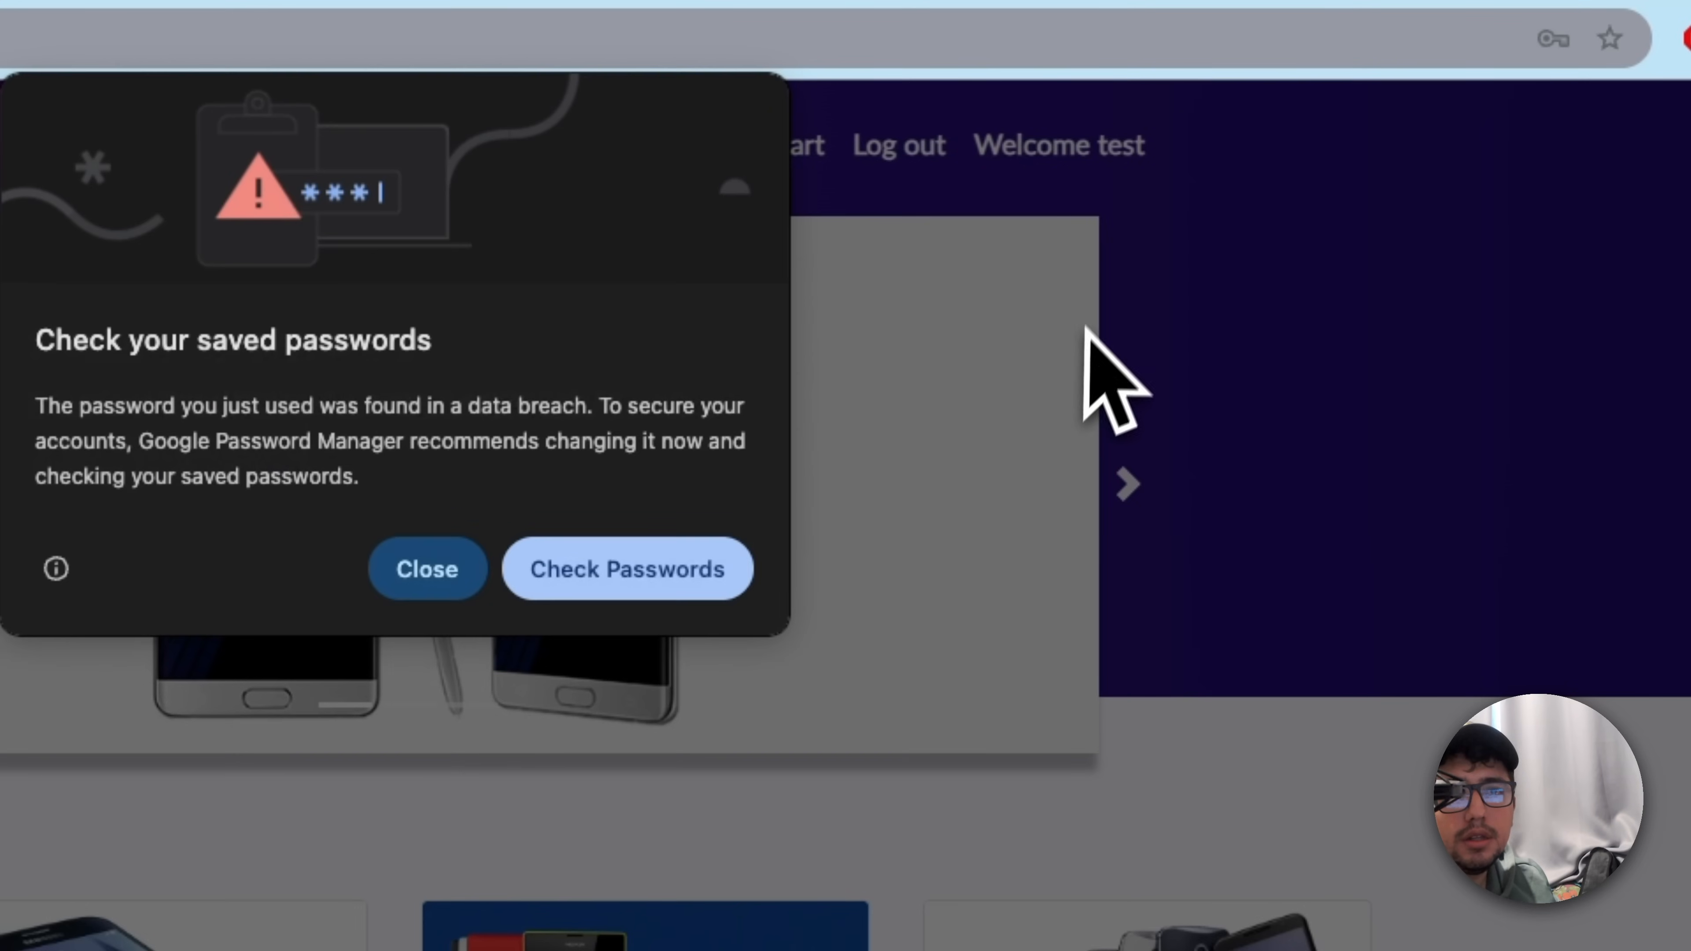
{"action": "left_click", "coordinate": [428, 569]}
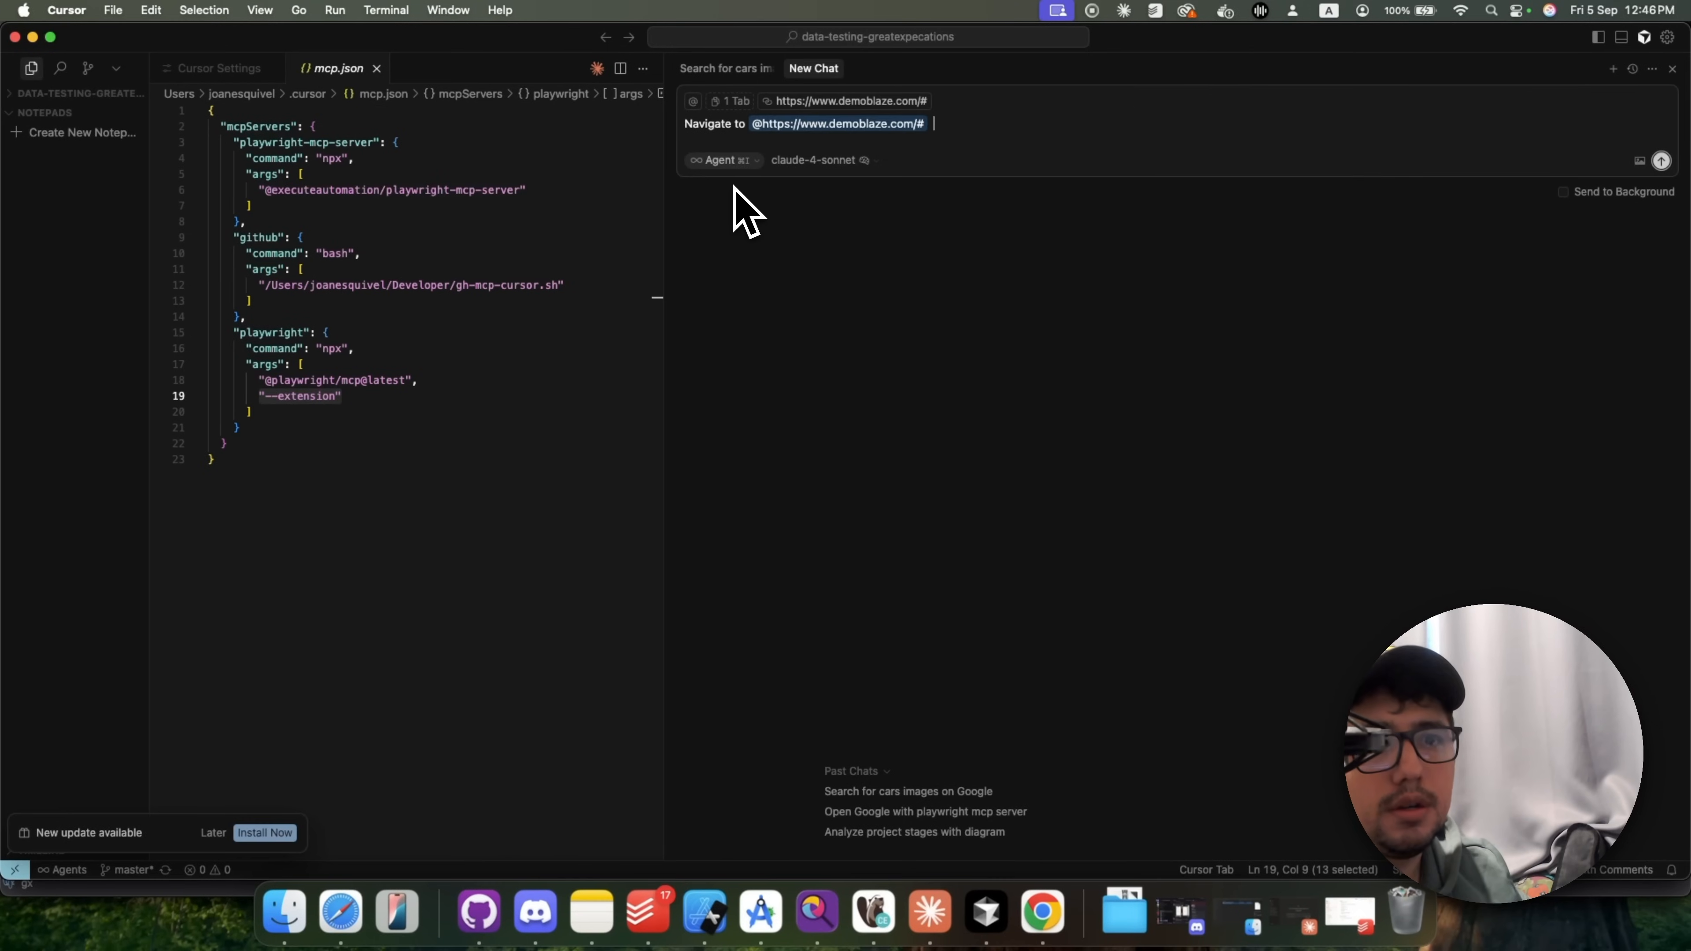
Step: Send the prompt to navigate demoblaze using the Playwright MCP Server and go to the cart
{"action": "type", "text": "using the"}
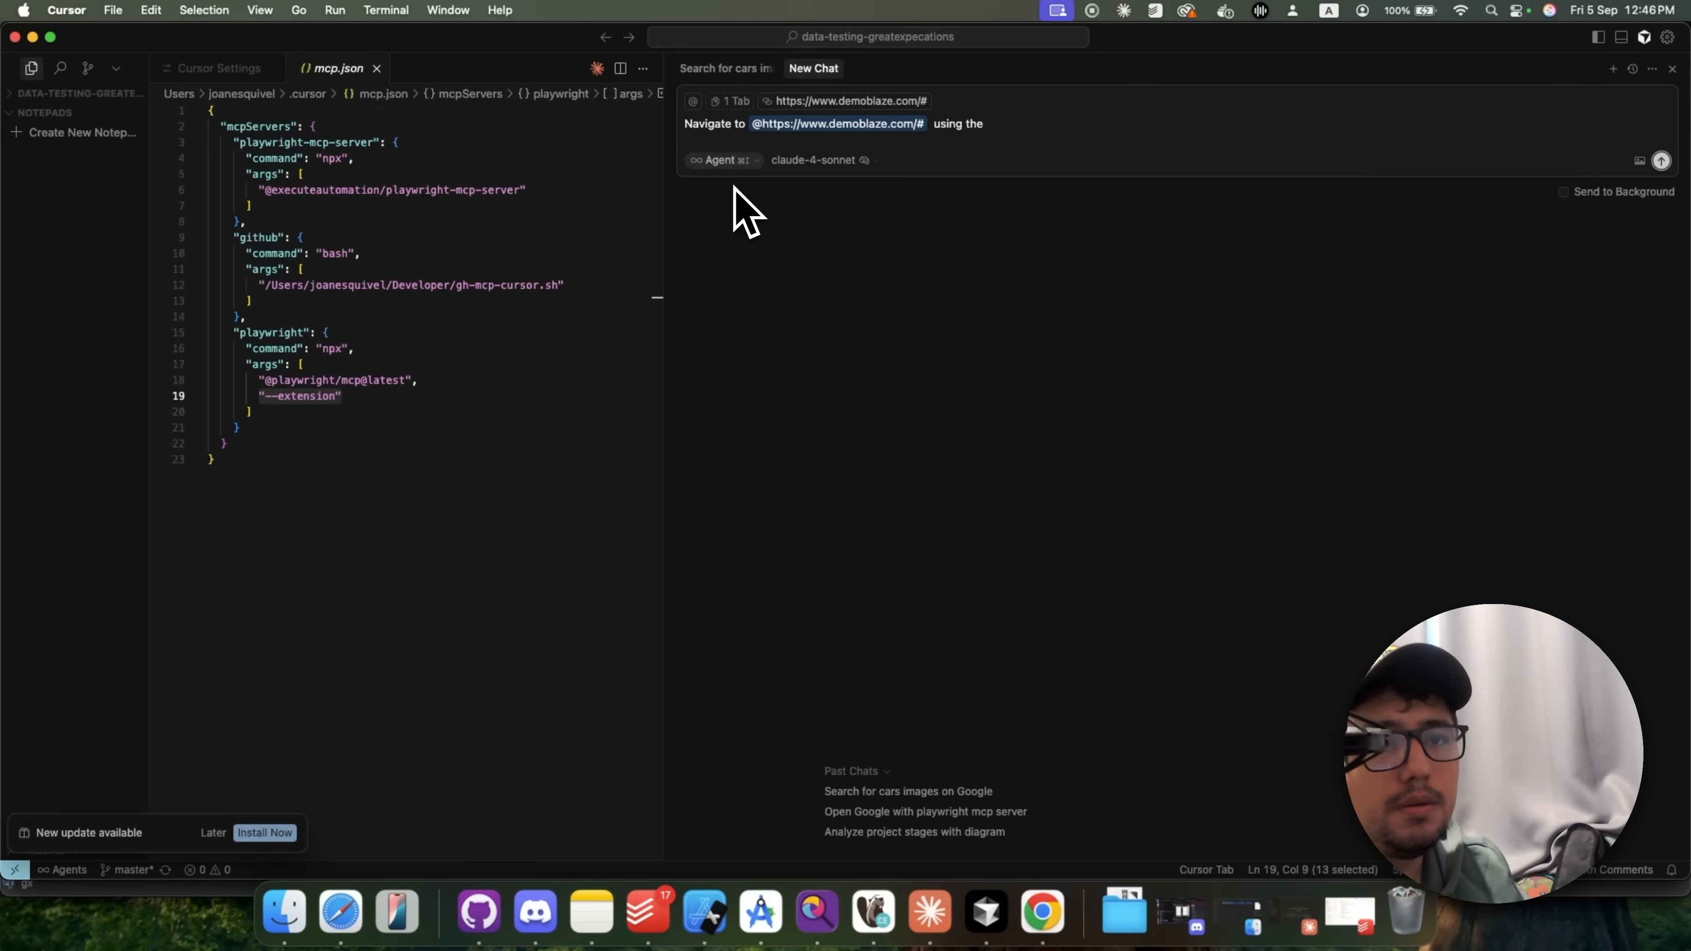
{"action": "type", "text": "Playwright MCP Server"}
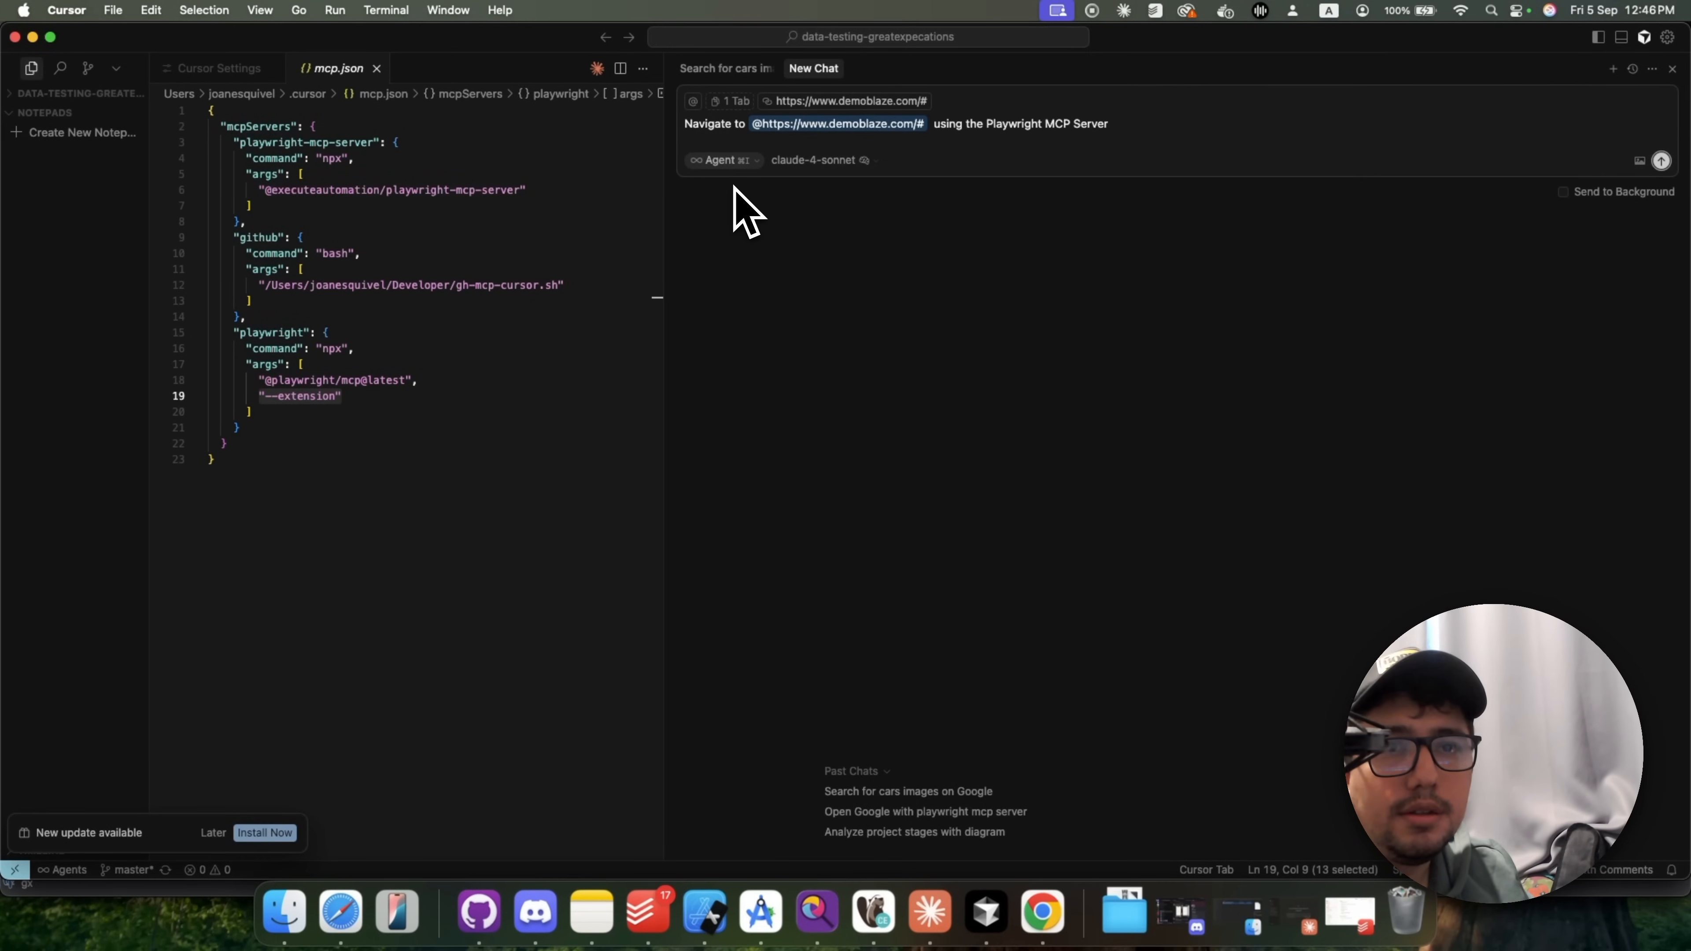
{"action": "type", "text": ", and then go to the ca"}
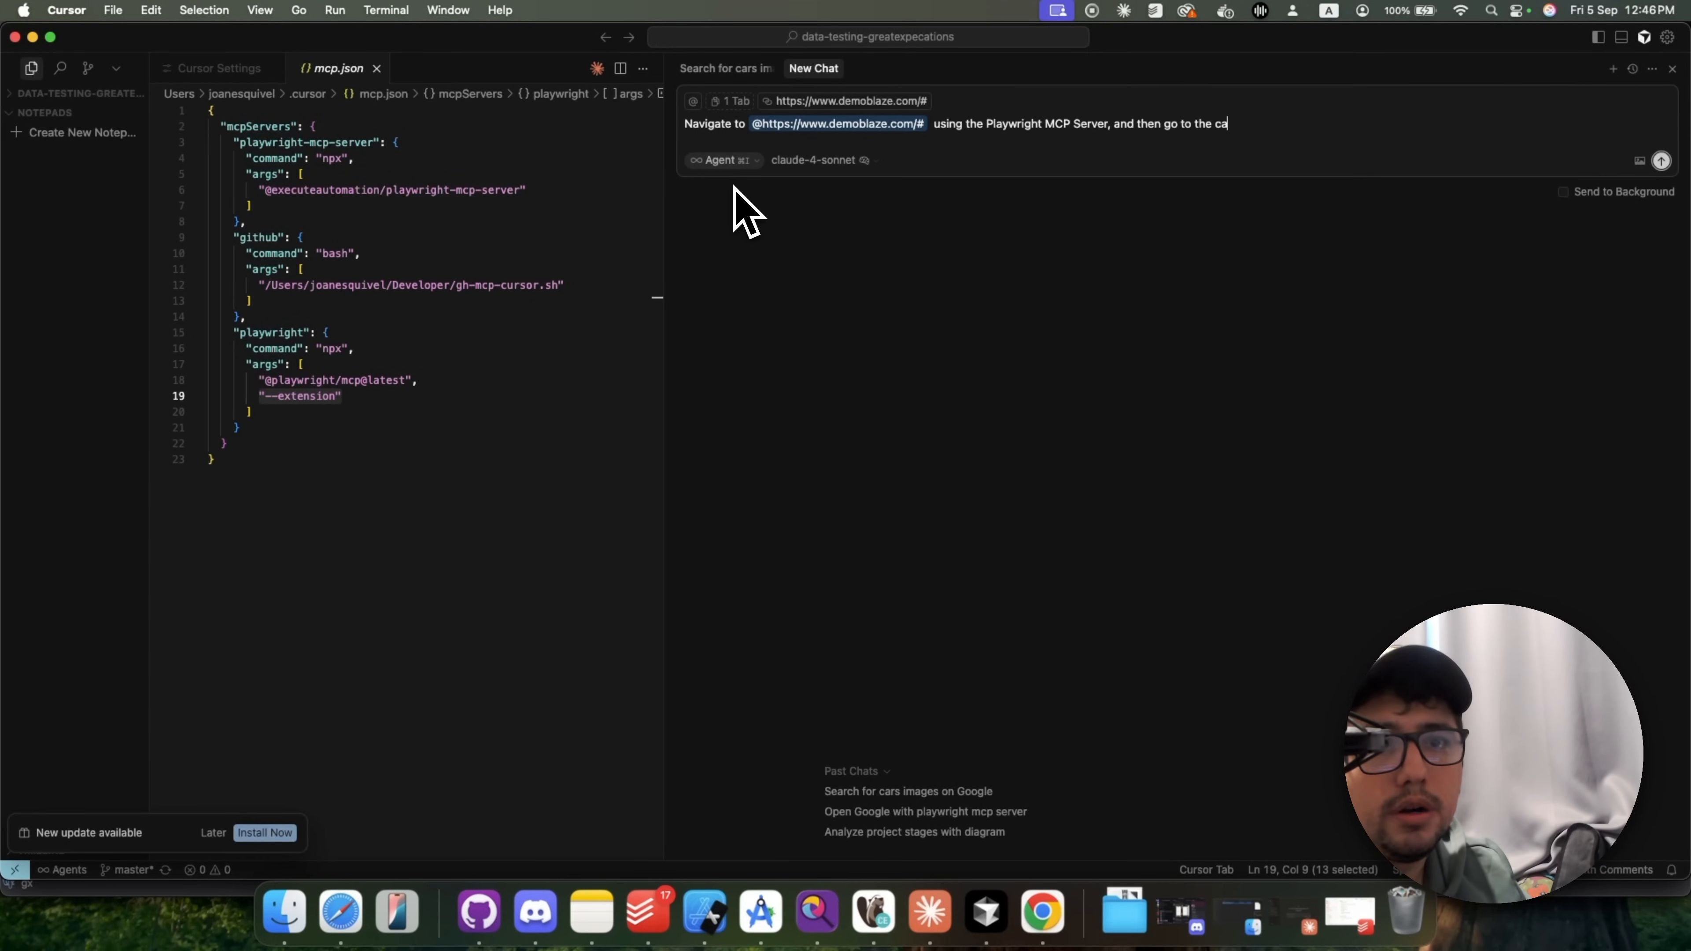
{"action": "key", "text": "Enter"}
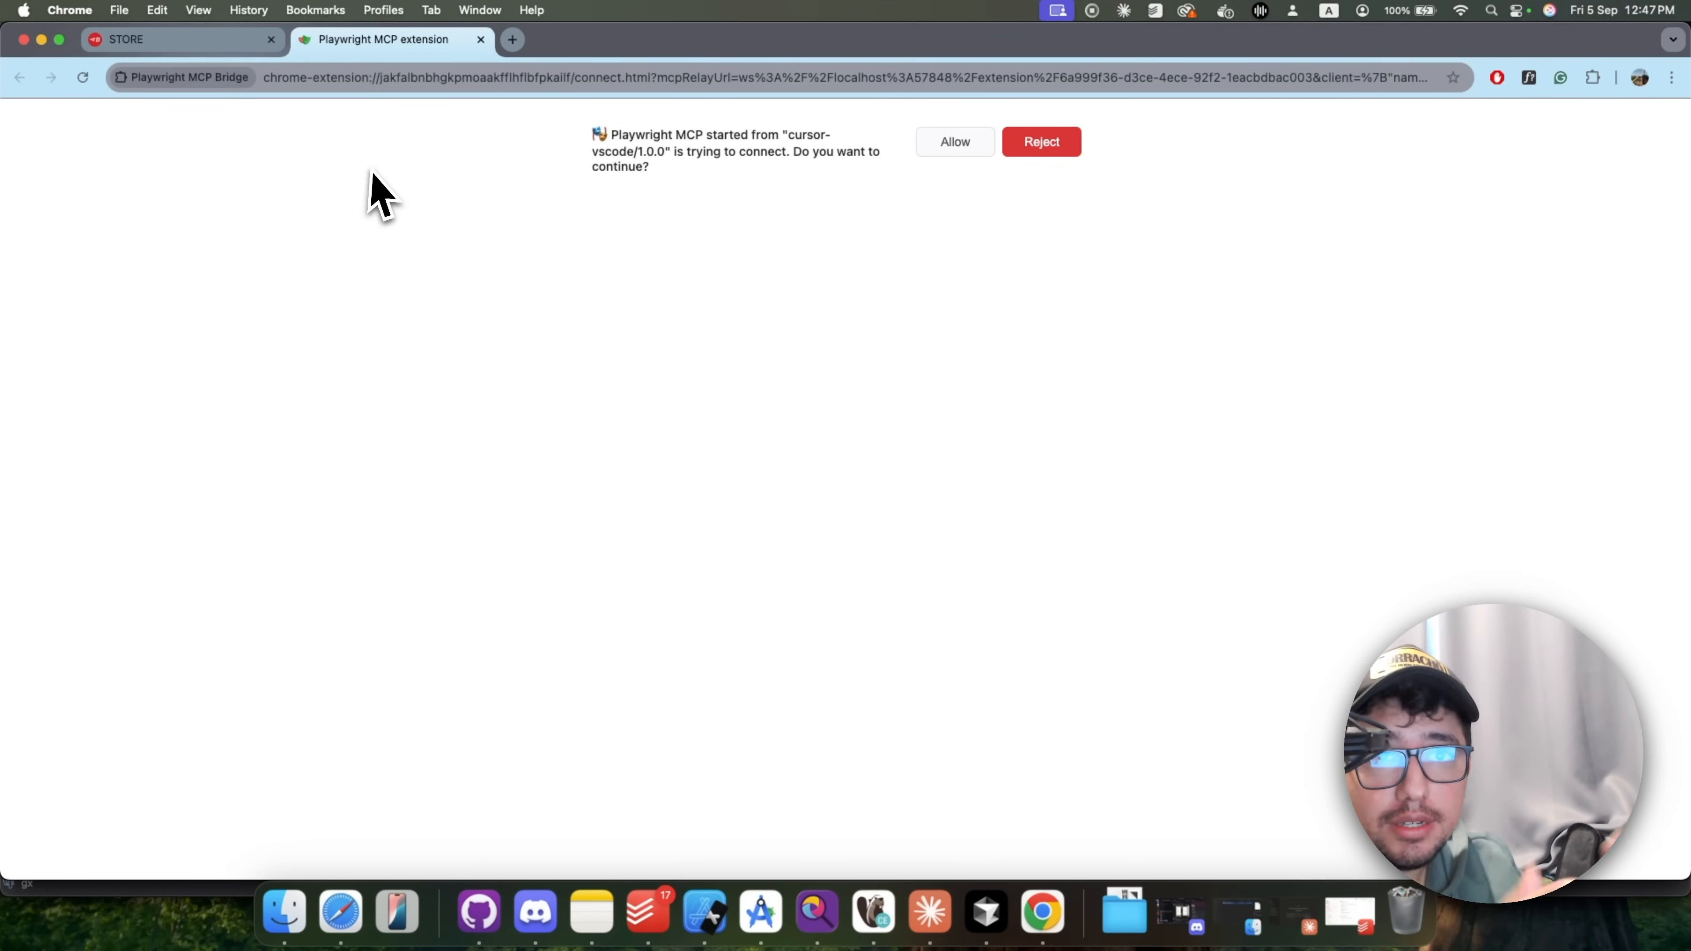
{"action": "mouse_move", "coordinate": [888, 158]}
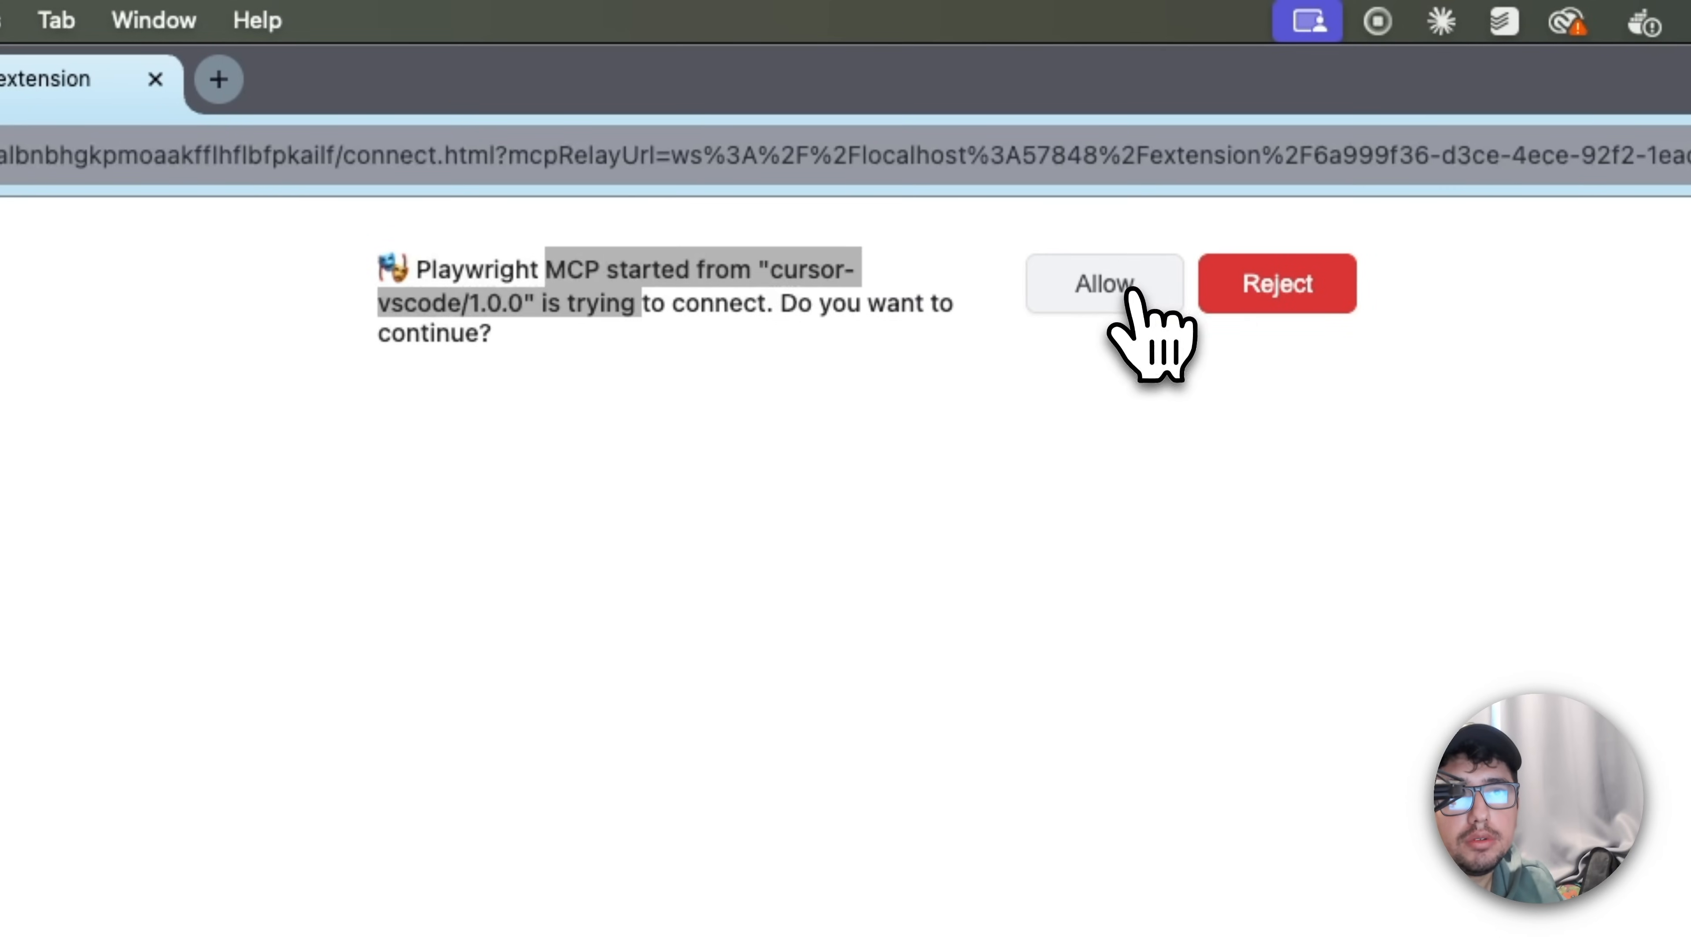
Step: Allow the Playwright MCP connection from Cursor so the agent loads the demoblaze cart
{"action": "left_click", "coordinate": [1106, 284]}
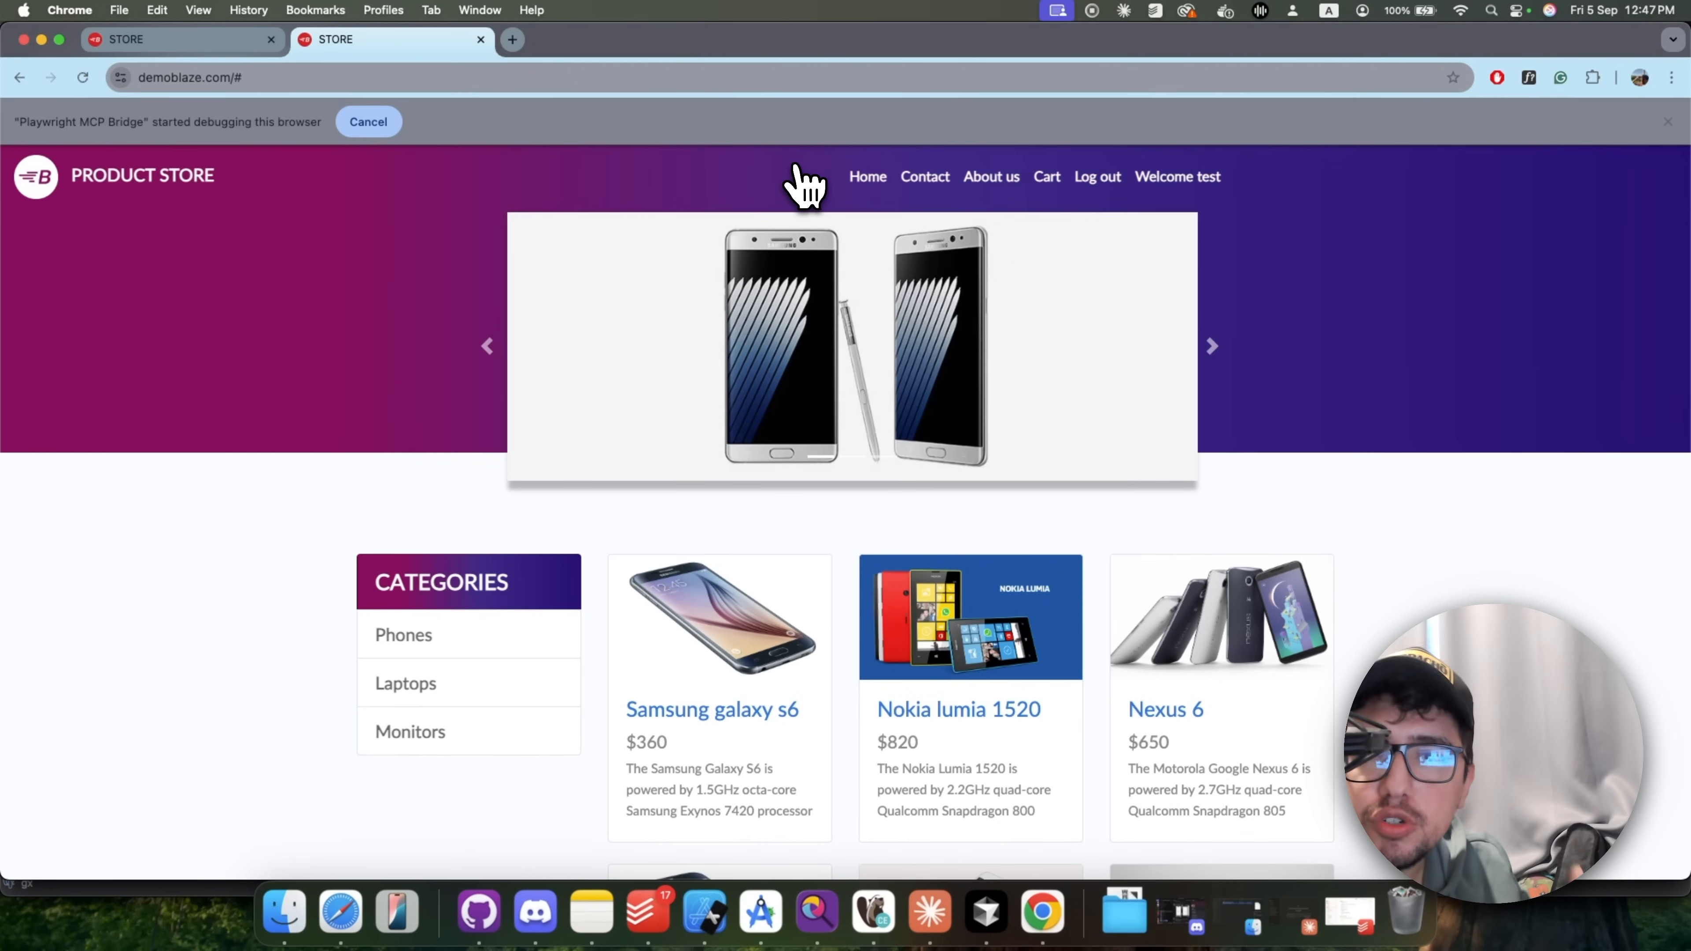
{"action": "left_click", "coordinate": [1048, 176]}
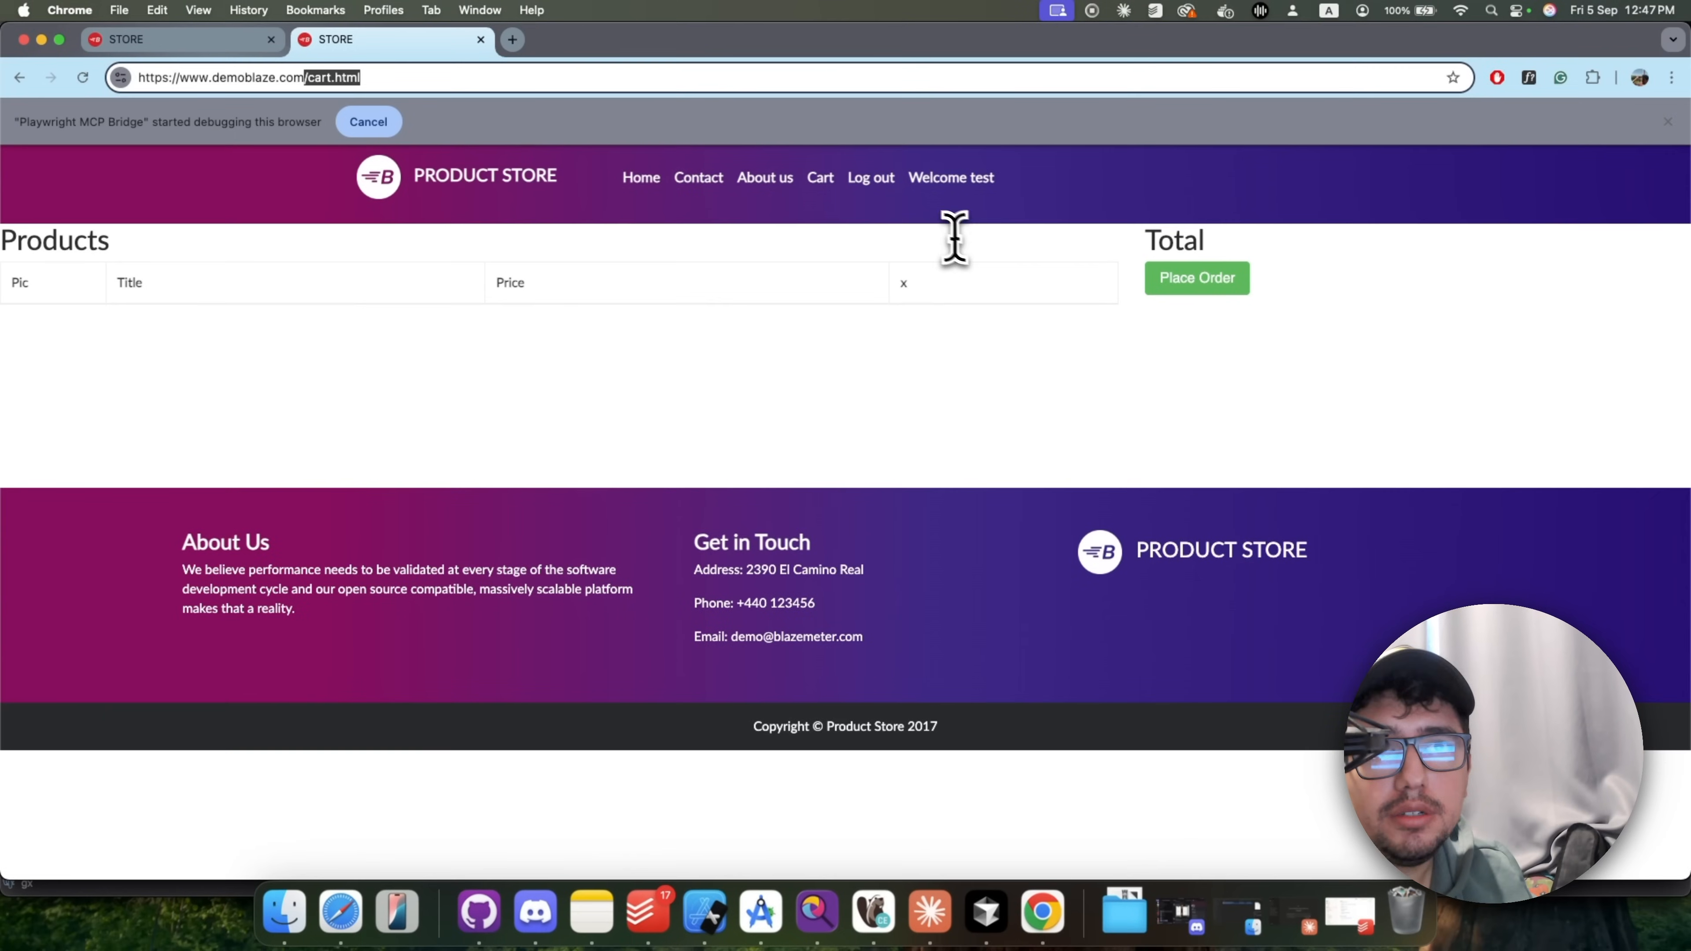
{"action": "mouse_move", "coordinate": [943, 229]}
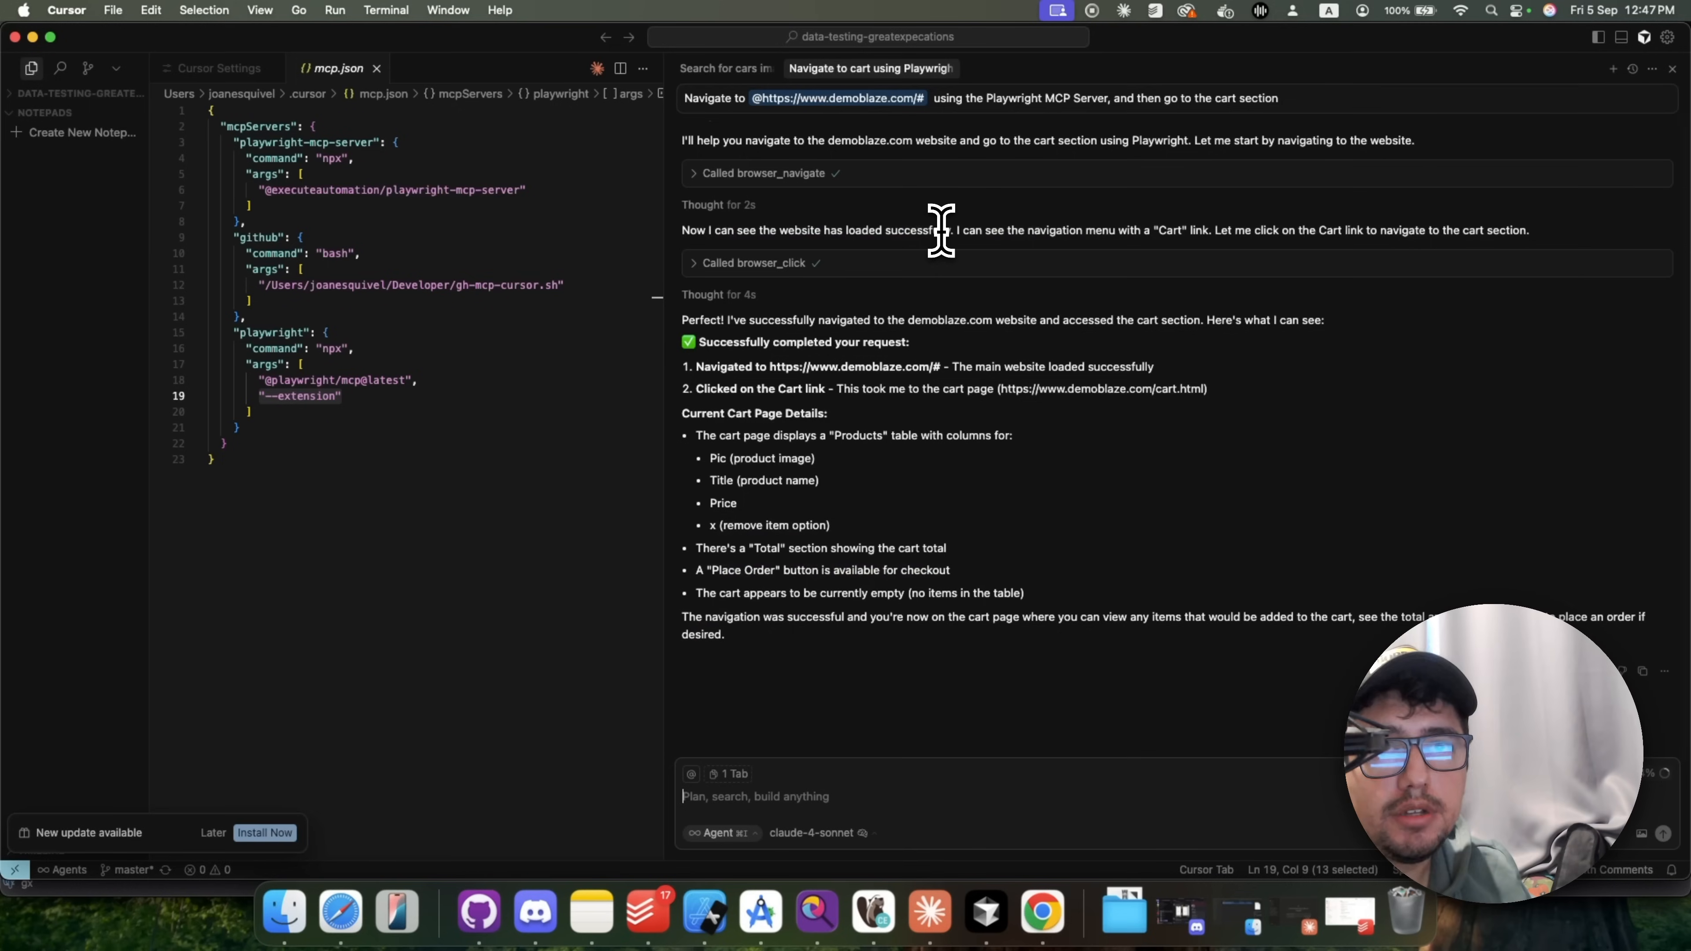
{"action": "mouse_move", "coordinate": [818, 700]}
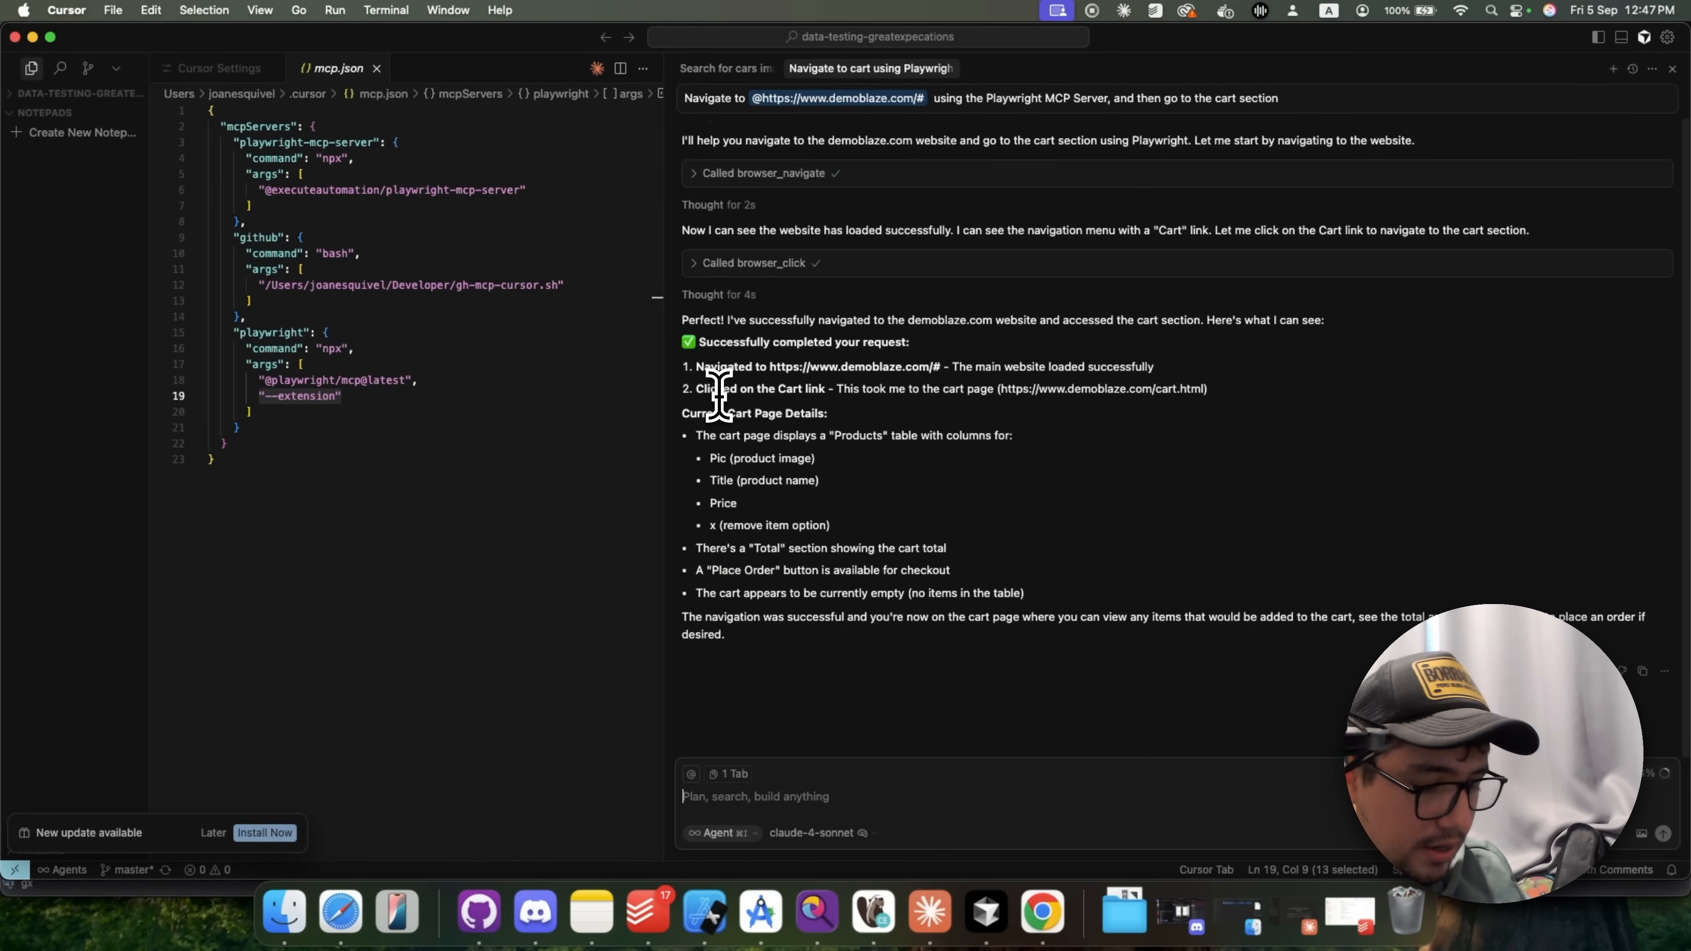
Step: Write the prompt 'Navigate to github with the Playwright MCP server... please visit the profile'
{"action": "type", "text": "Navigate to github with the playwright mcp serve"}
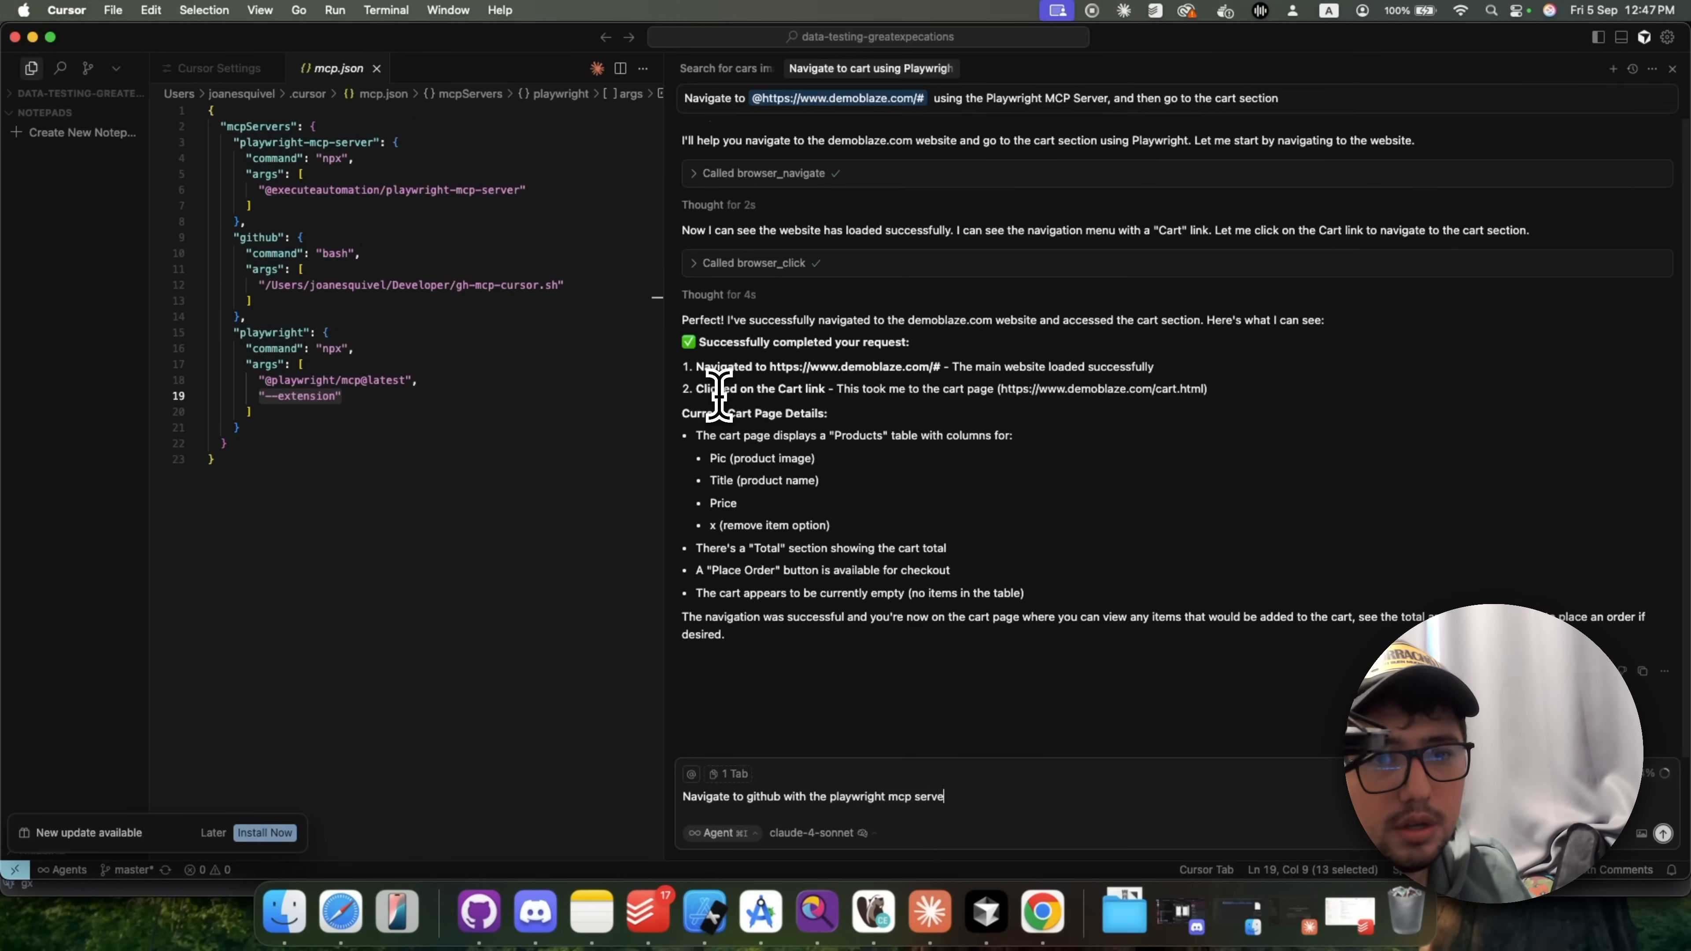
{"action": "type", "text": ", and since you are already logged in"}
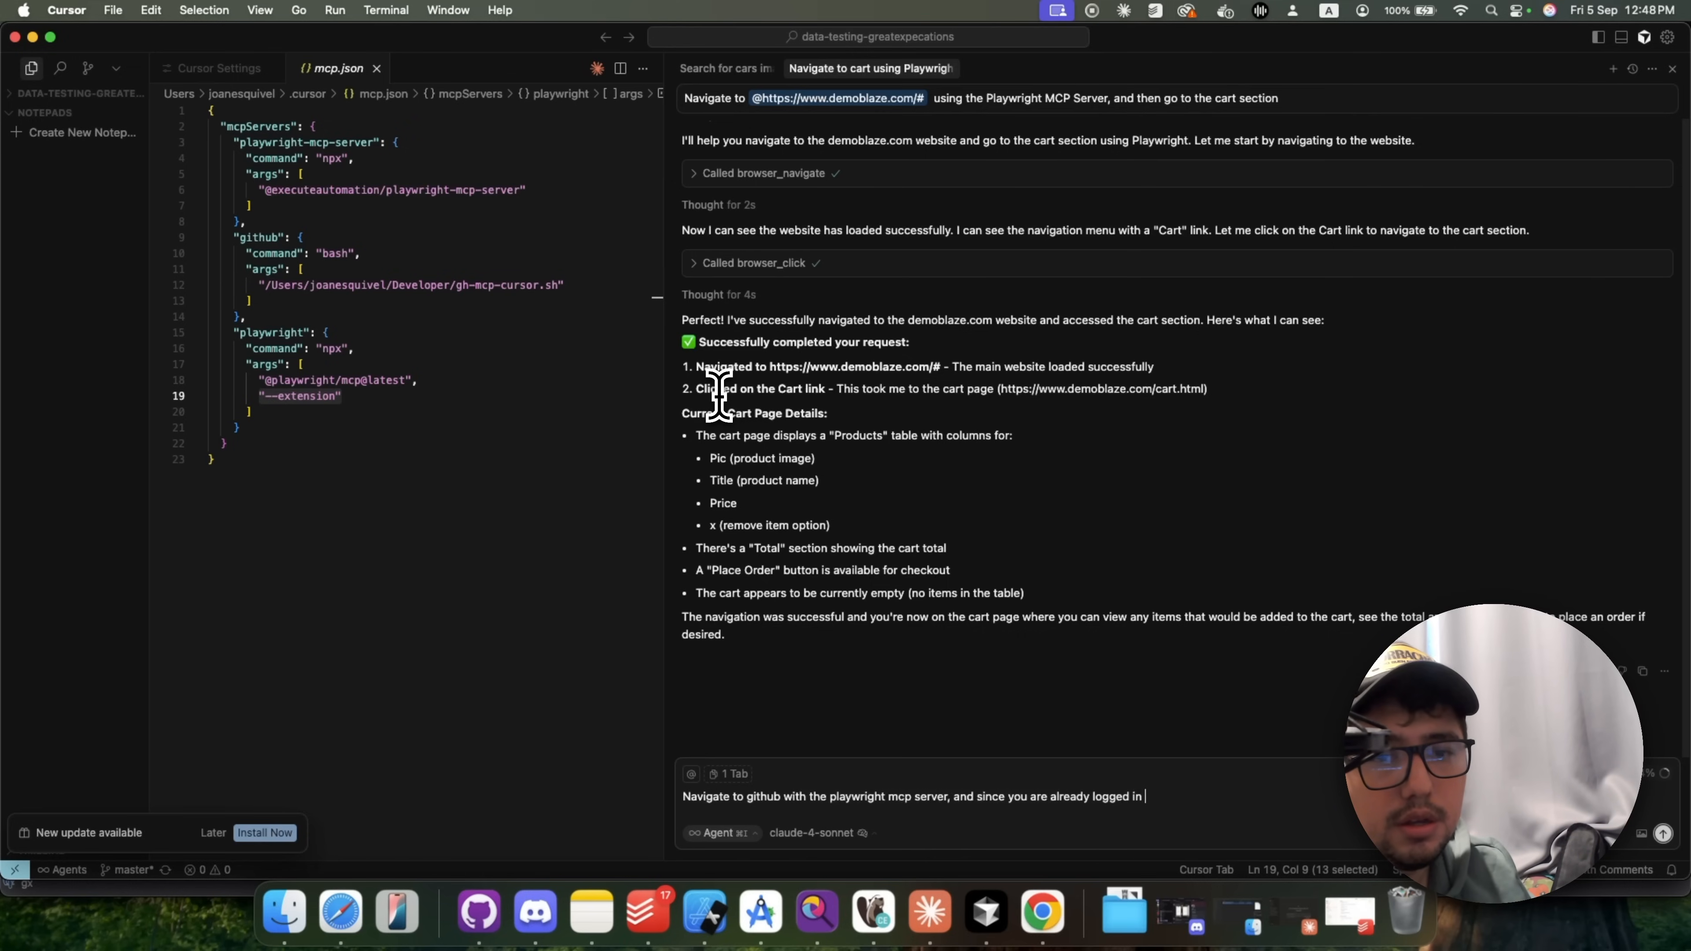
{"action": "type", "text": "please visit the pr"}
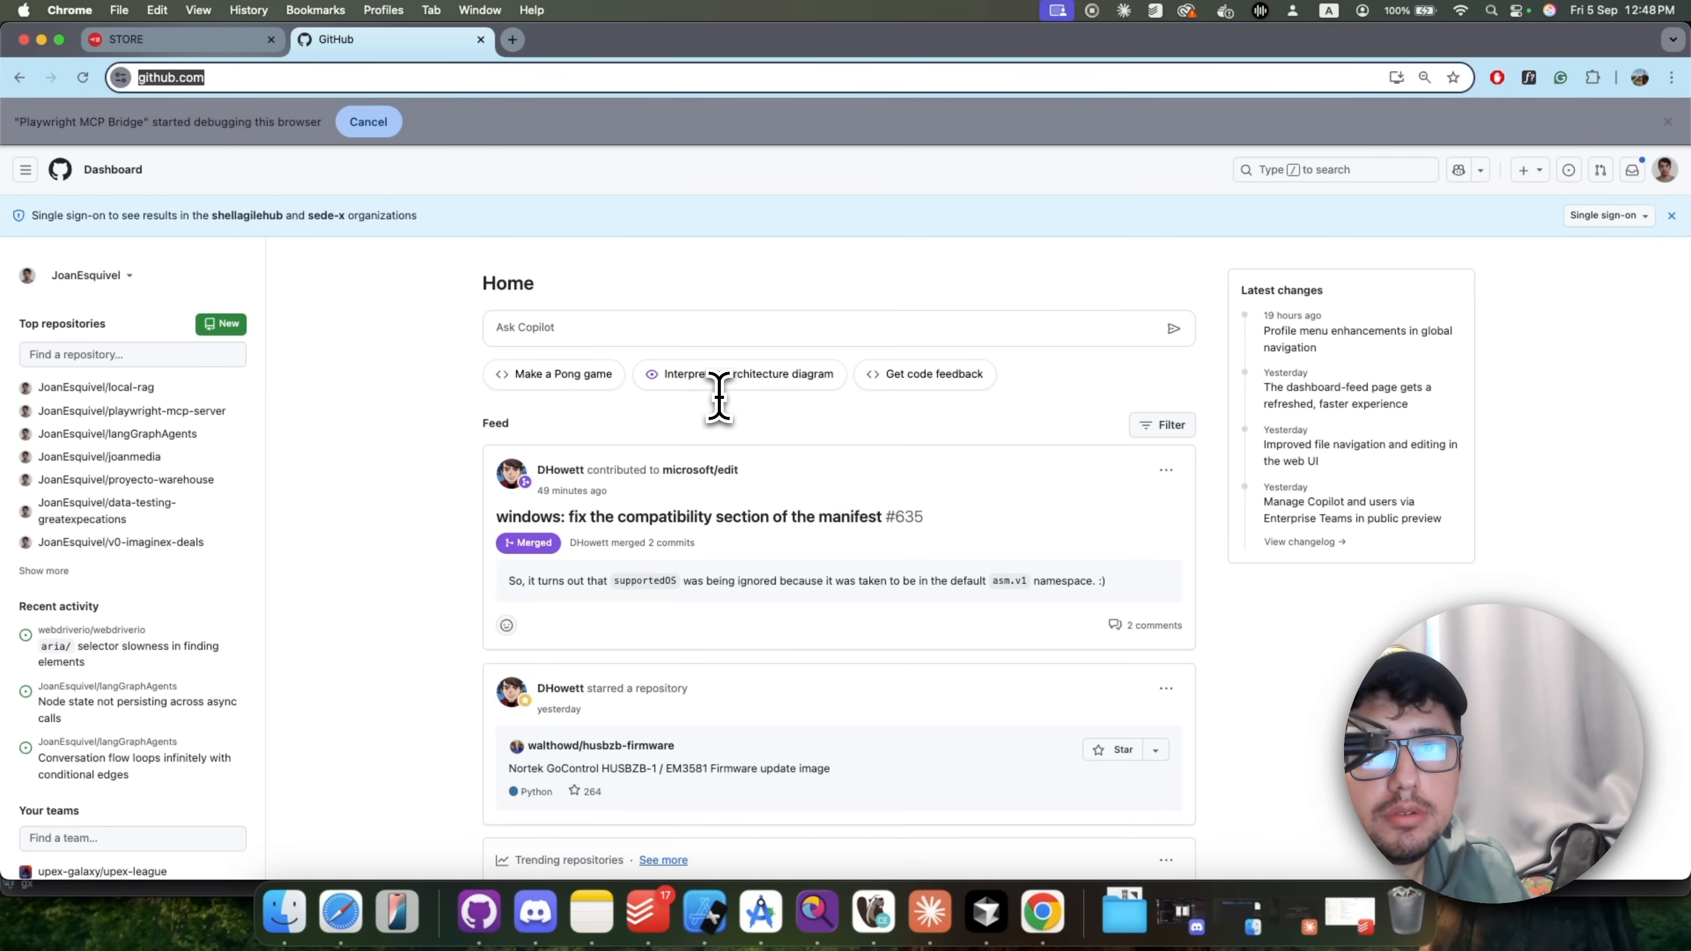
Step: View the JoanEsquivel GitHub profile and scroll to its Popular repositories section
{"action": "left_click", "coordinate": [1664, 170]}
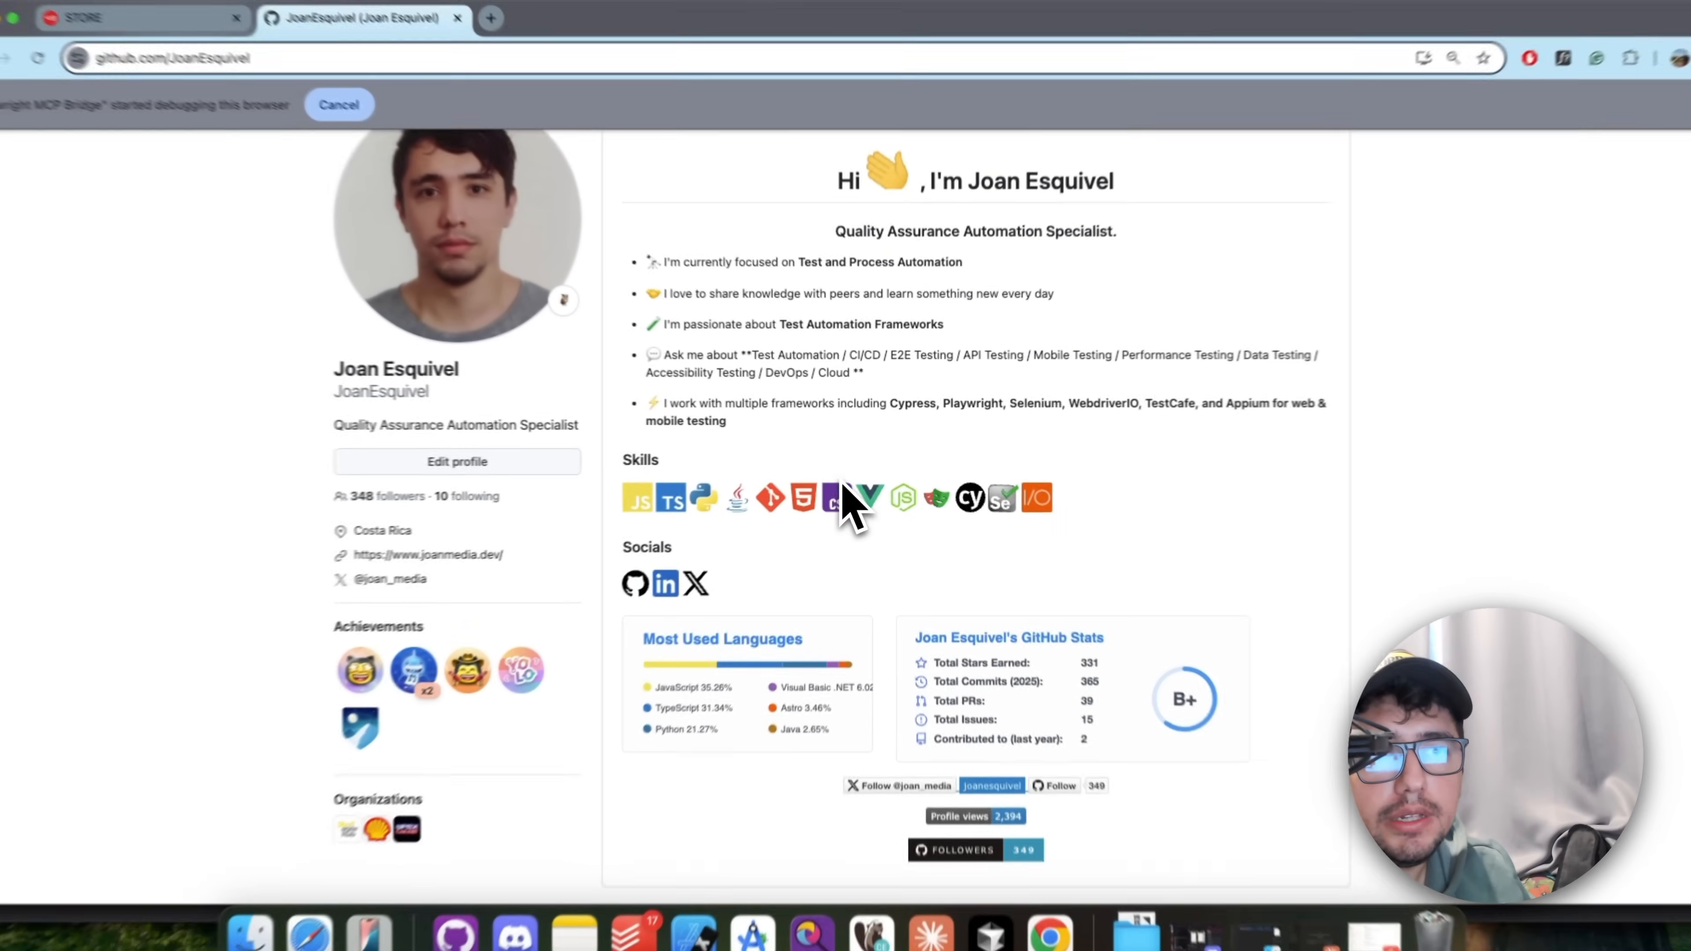
{"action": "scroll", "scroll_direction": "down", "scroll_amount": 3}
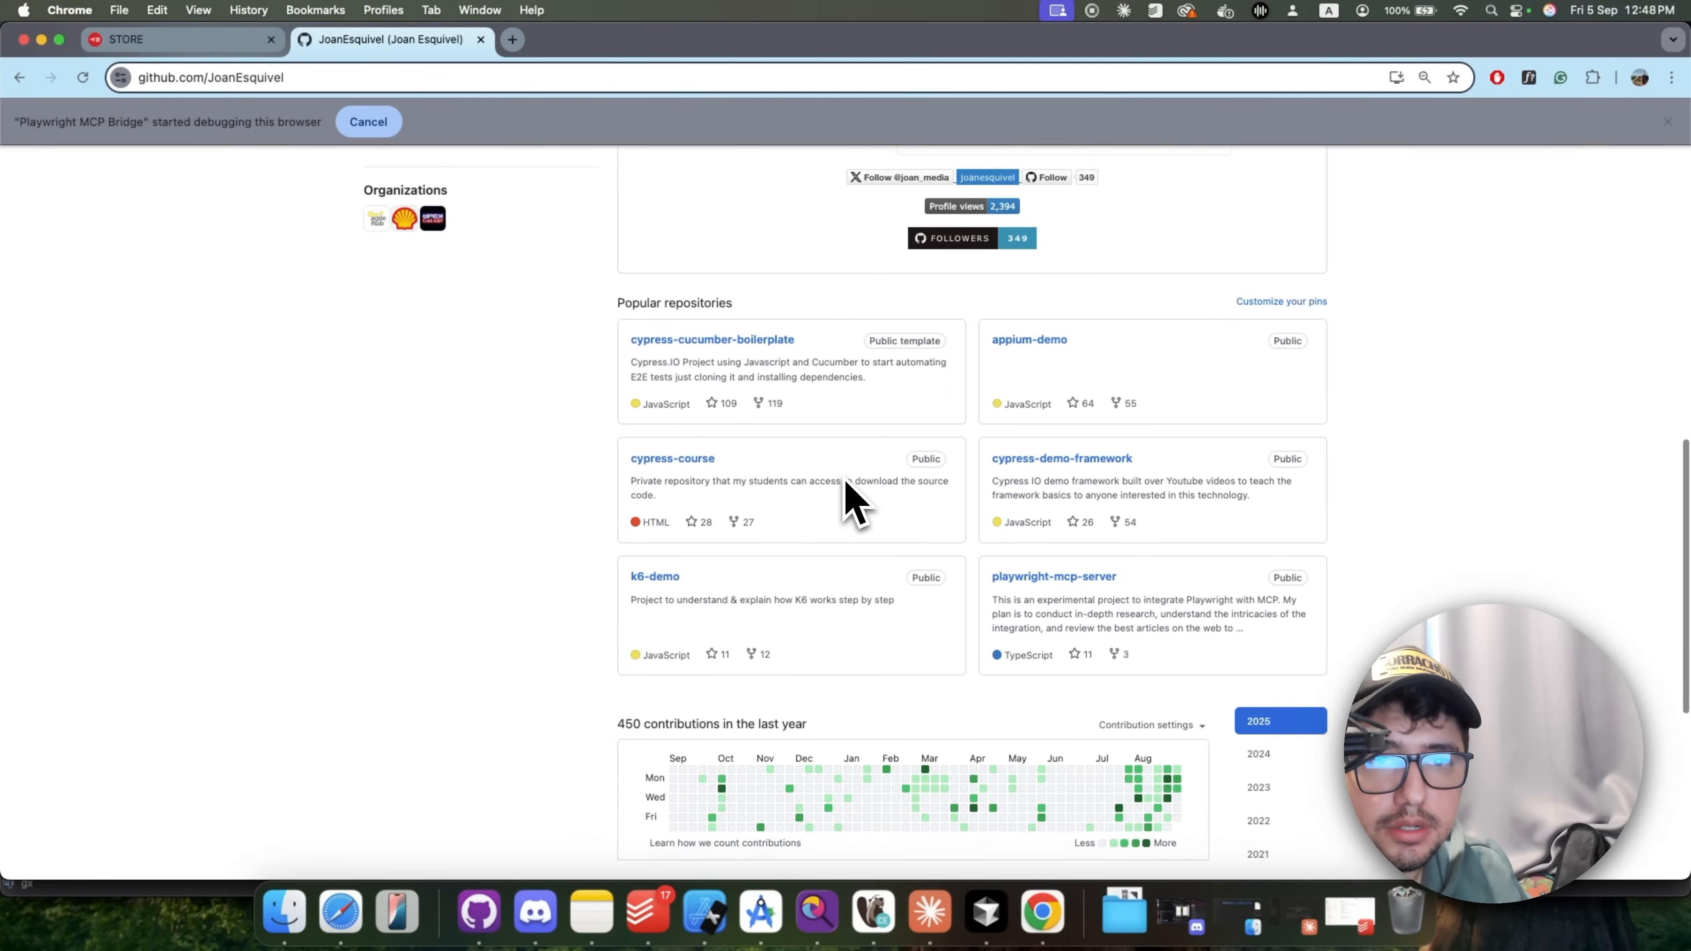